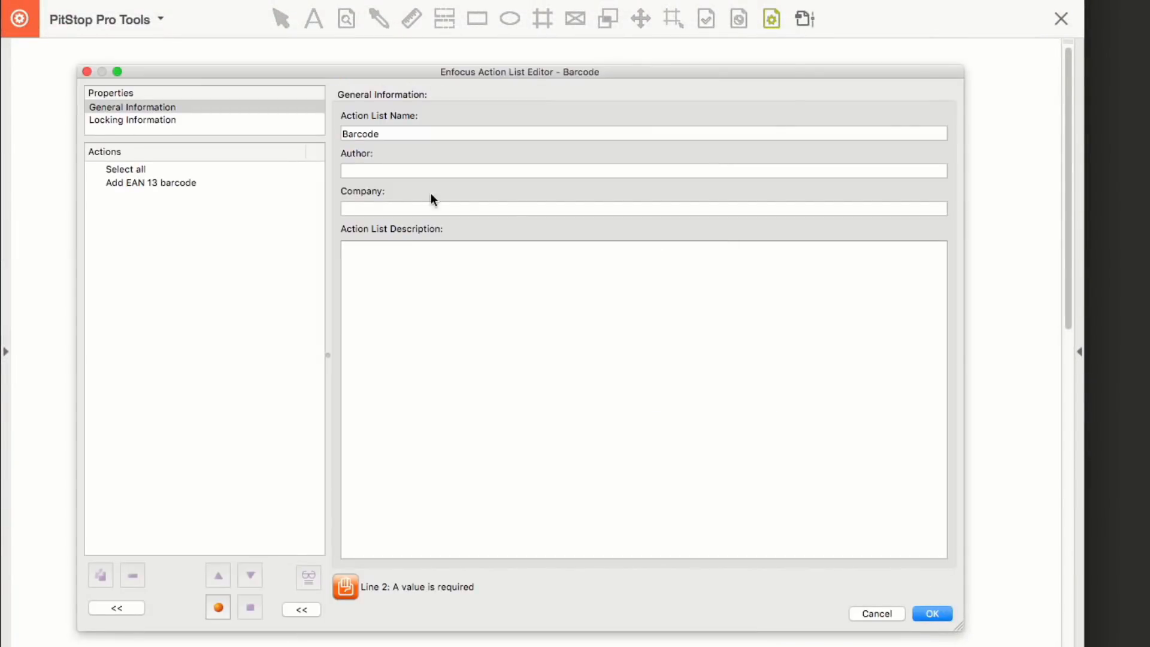
# Review the available barcode types in the Add EAN 13 barcode action's Type list, keeping EAN 13
pyautogui.click(151, 182)
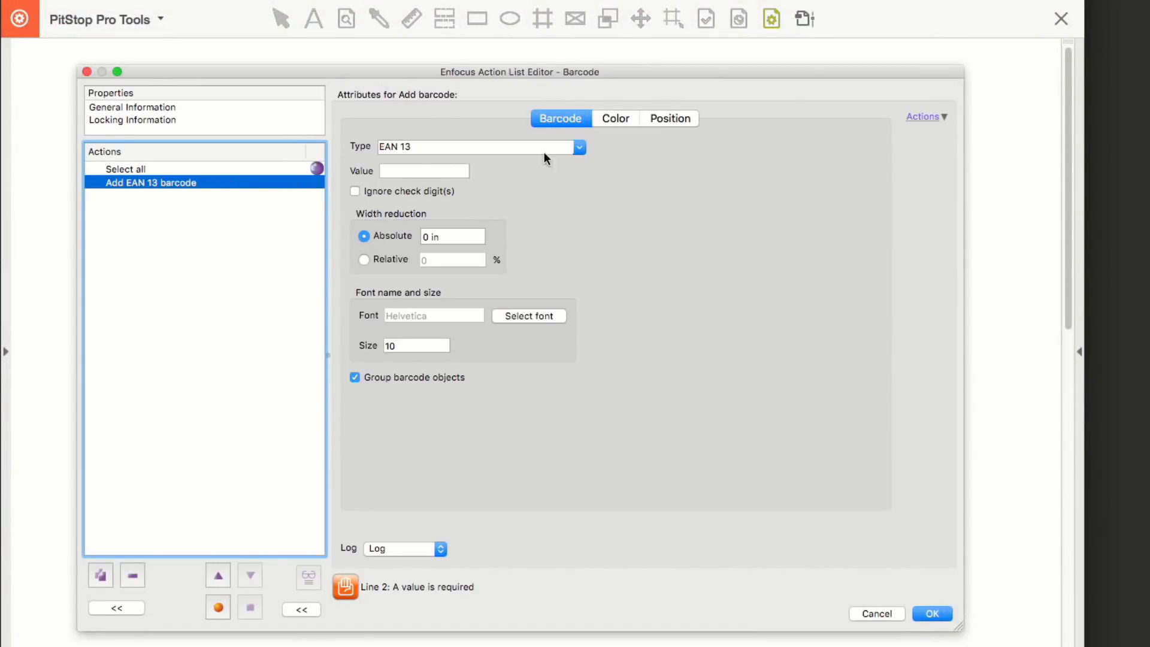
pyautogui.click(579, 146)
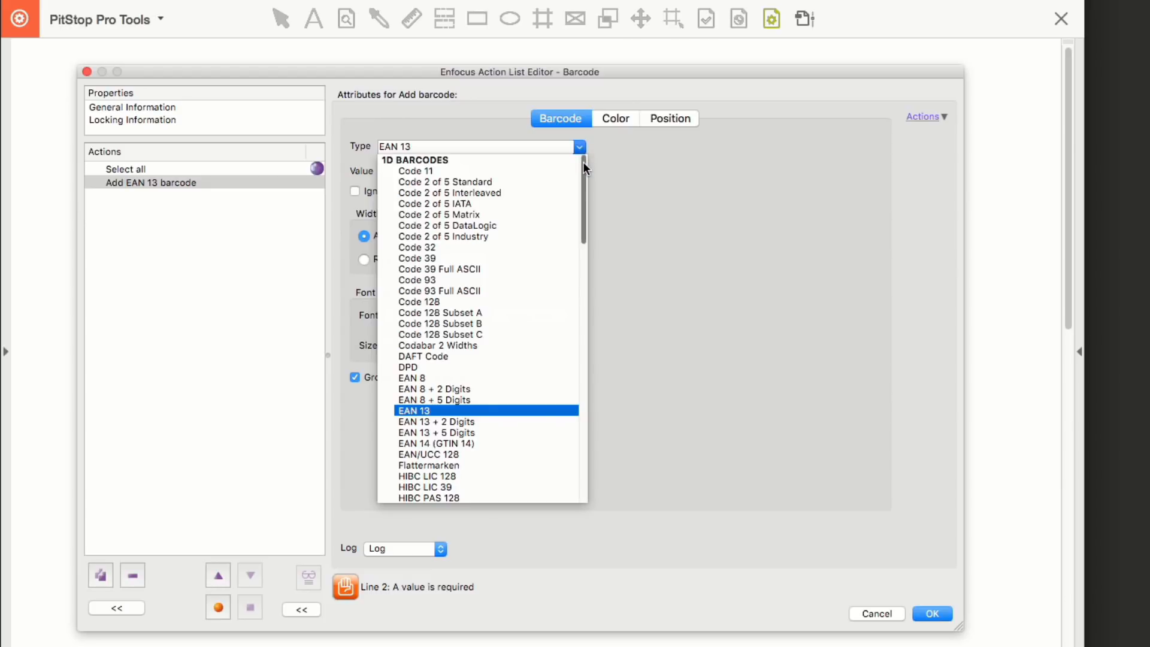
pyautogui.scroll(-3)
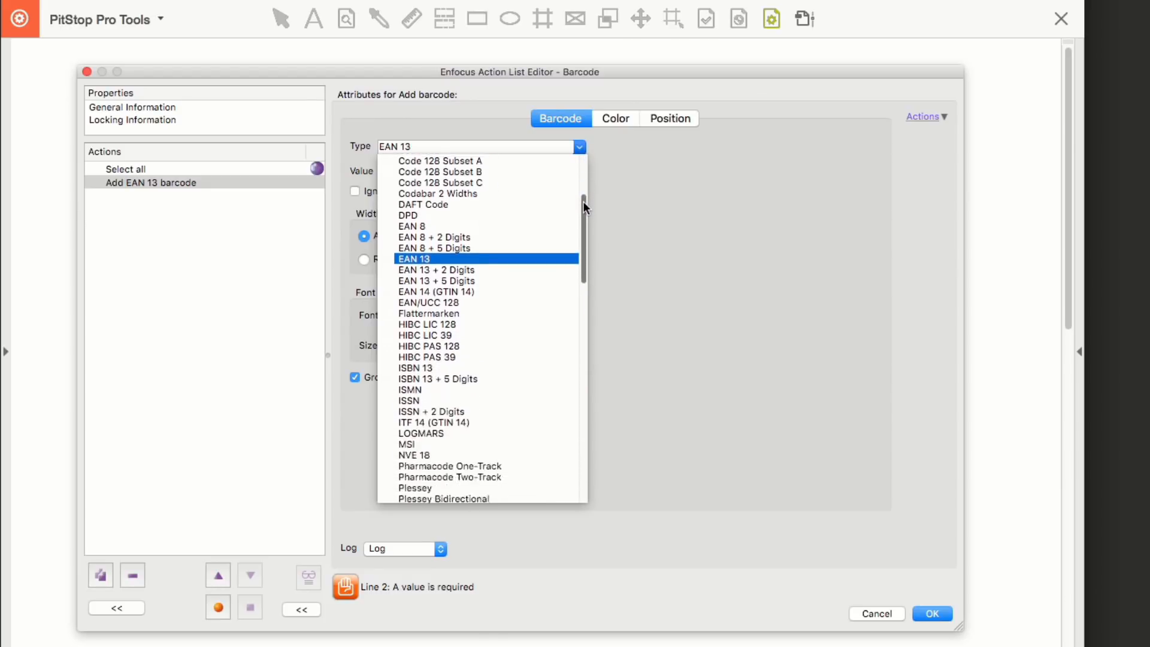
pyautogui.scroll(-3)
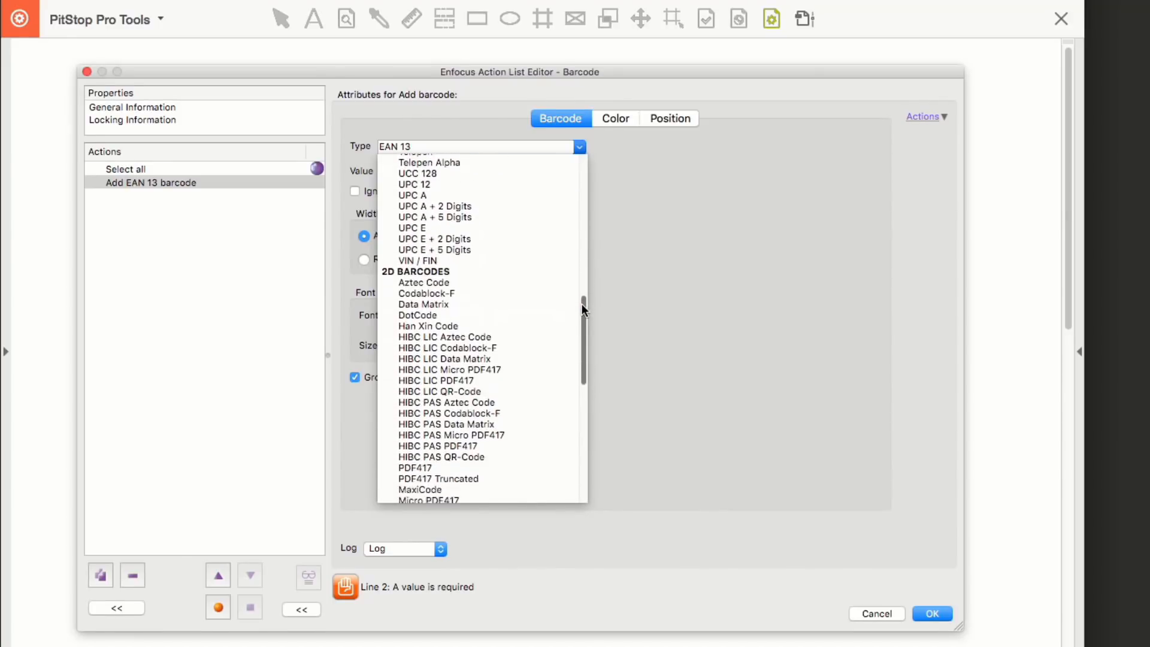
pyautogui.scroll(-3)
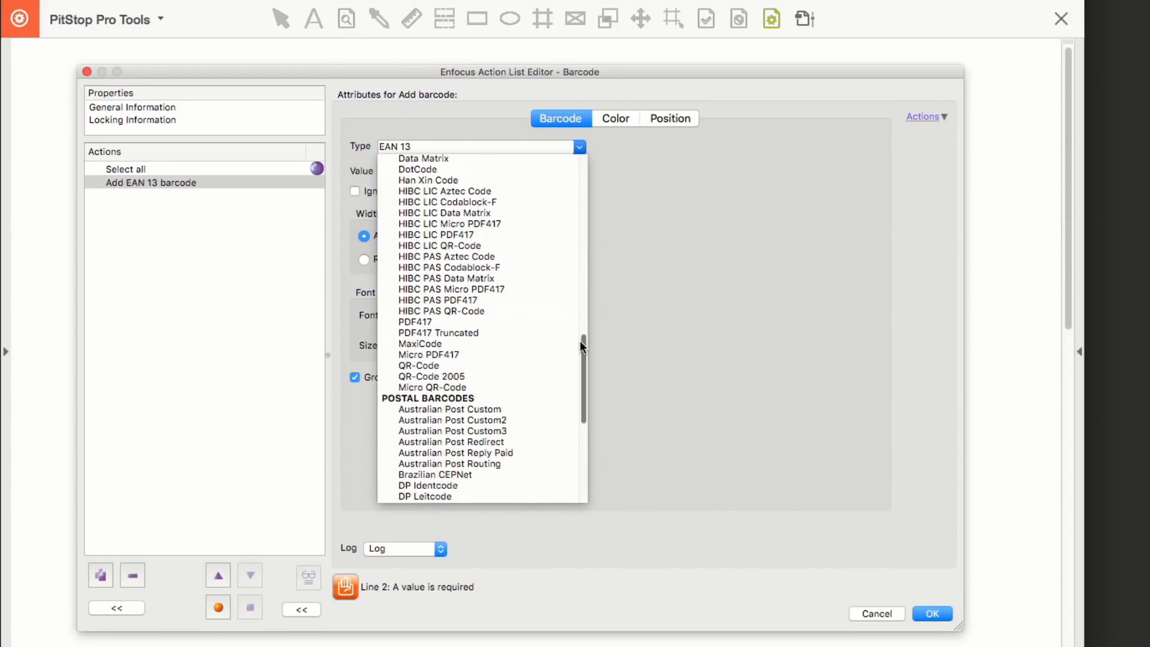
pyautogui.scroll(-3)
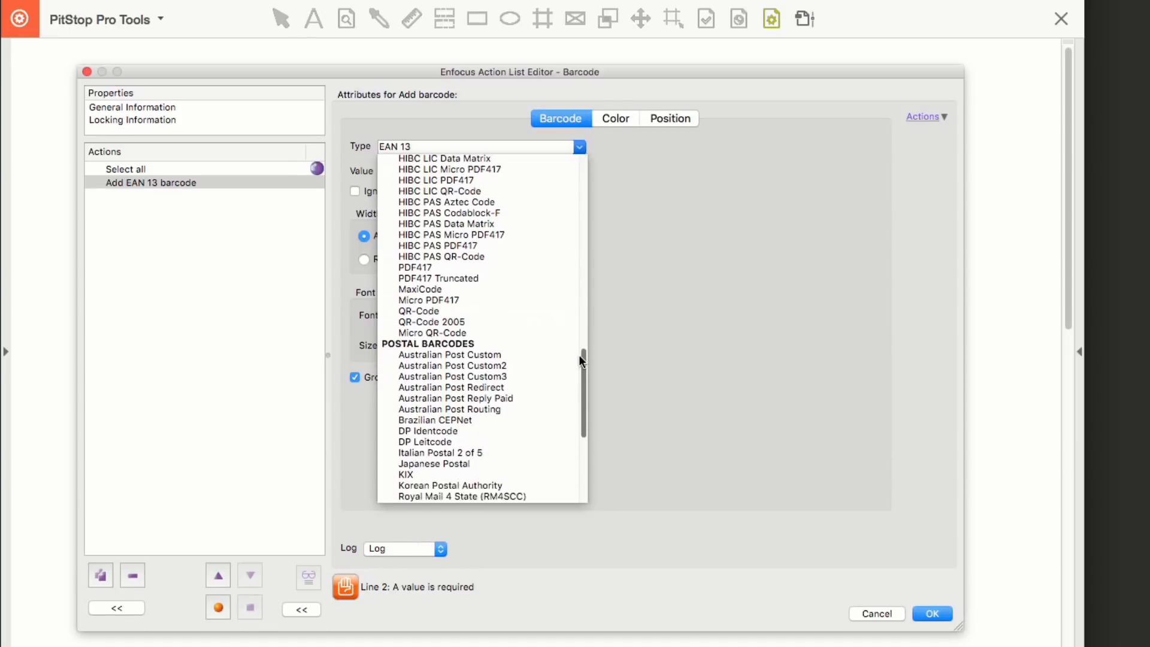
pyautogui.scroll(-3)
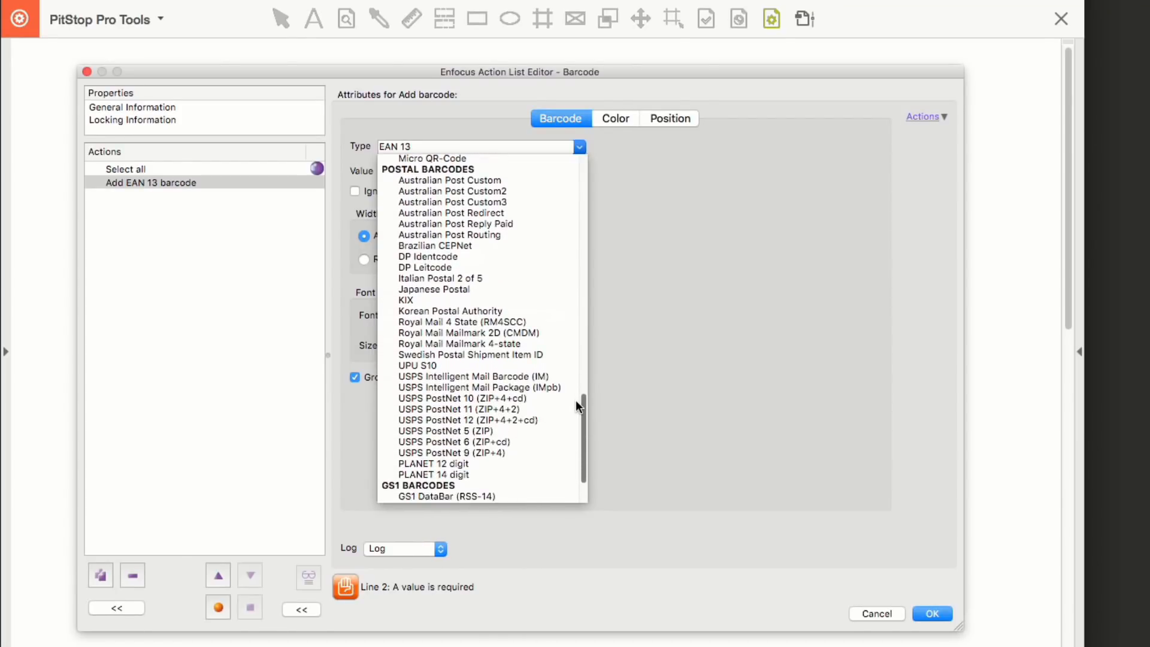
pyautogui.scroll(-3)
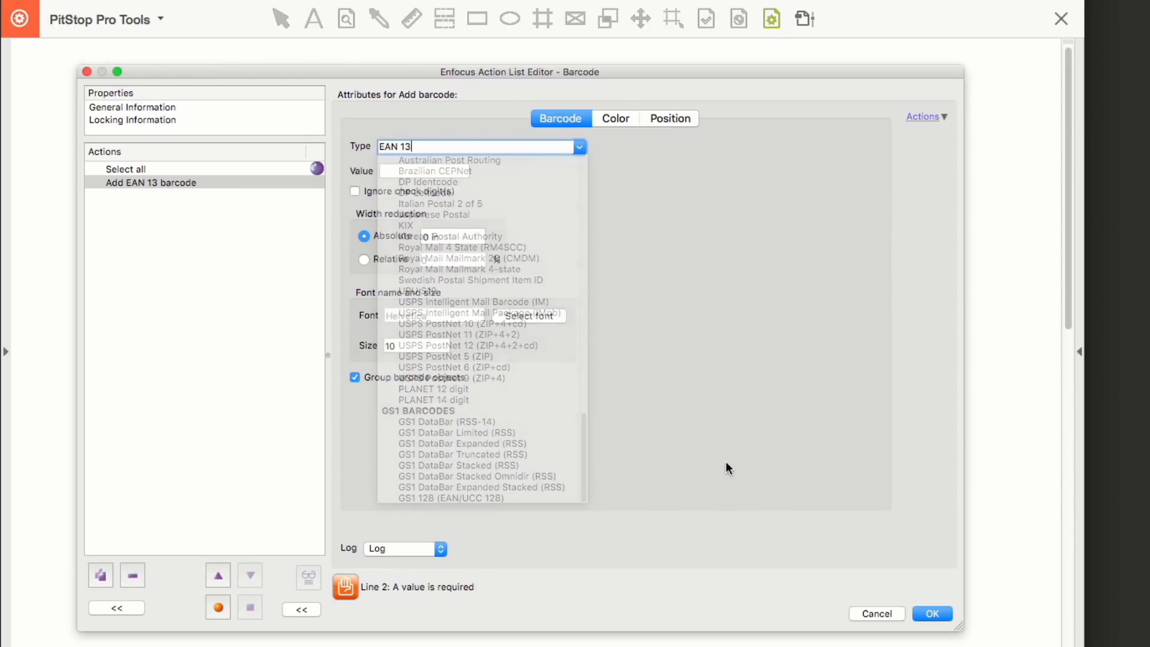
# Enable variable names and assign the Barcode Value variable to the EAN 13 action's value
pyautogui.click(922, 117)
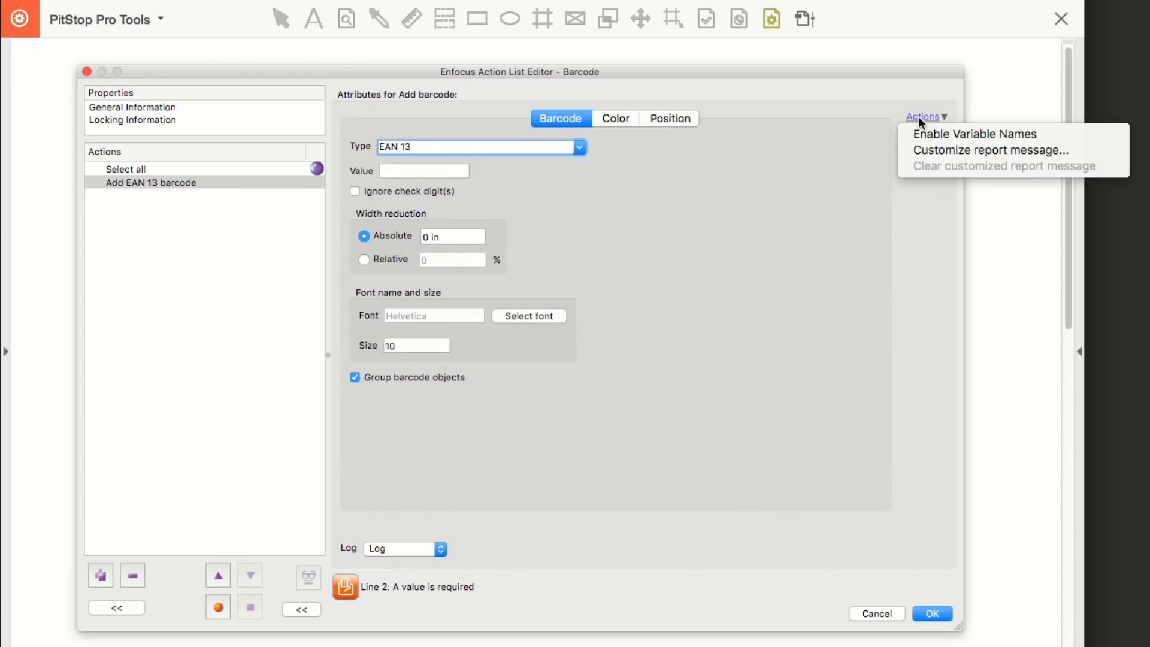
pyautogui.click(975, 134)
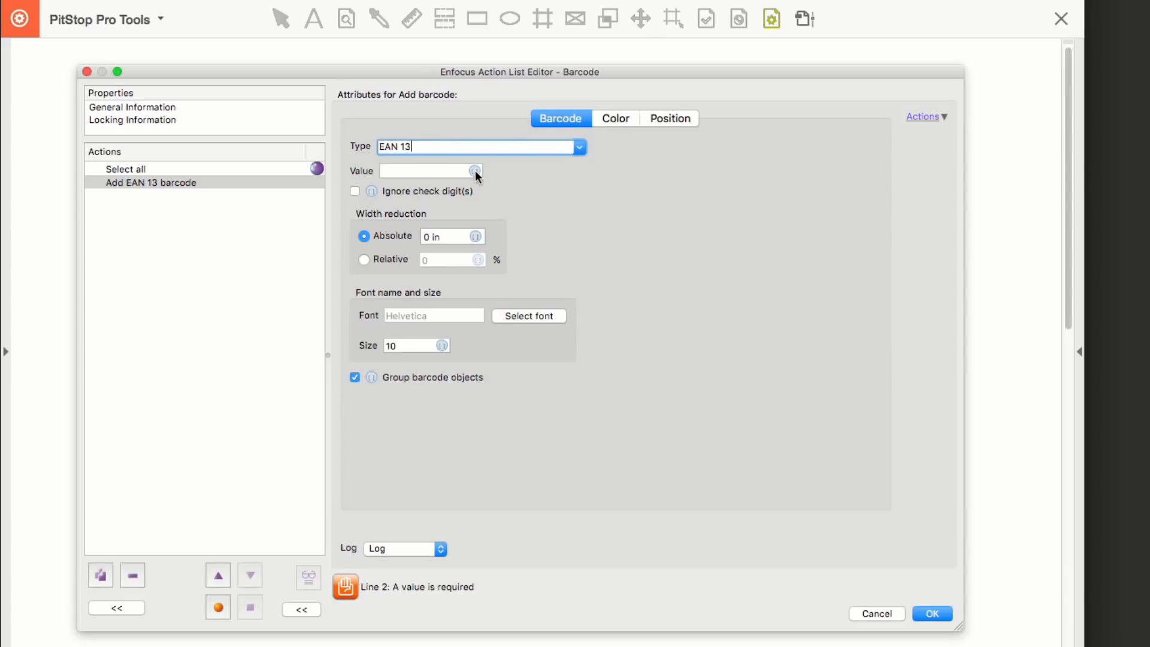
pyautogui.click(476, 171)
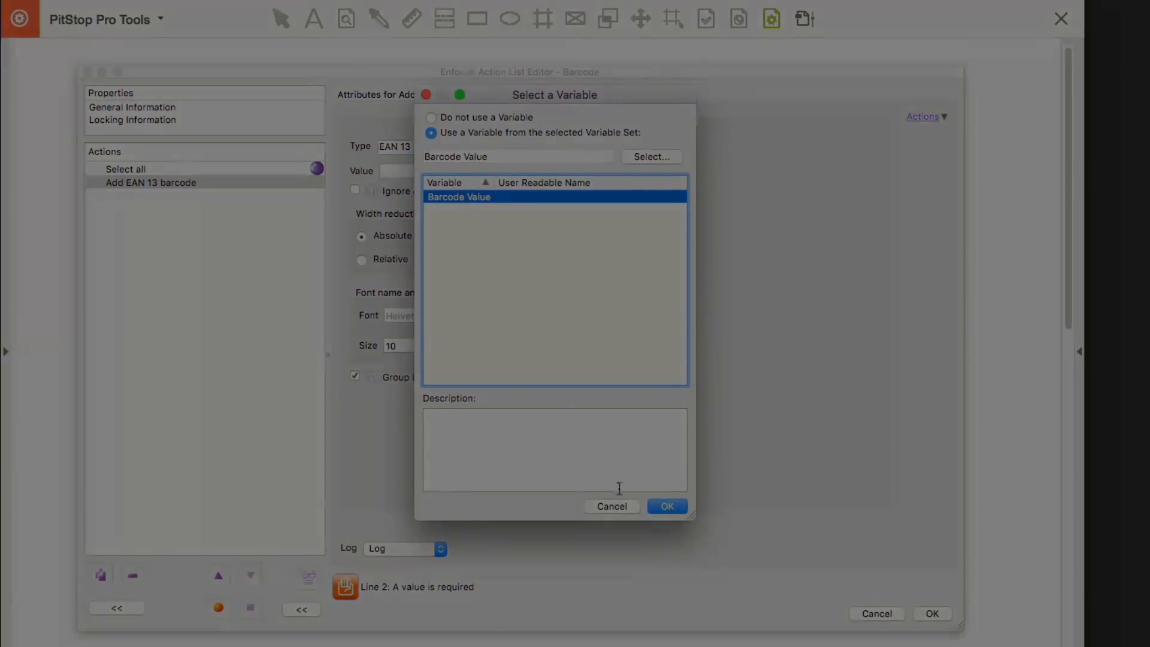
pyautogui.click(665, 506)
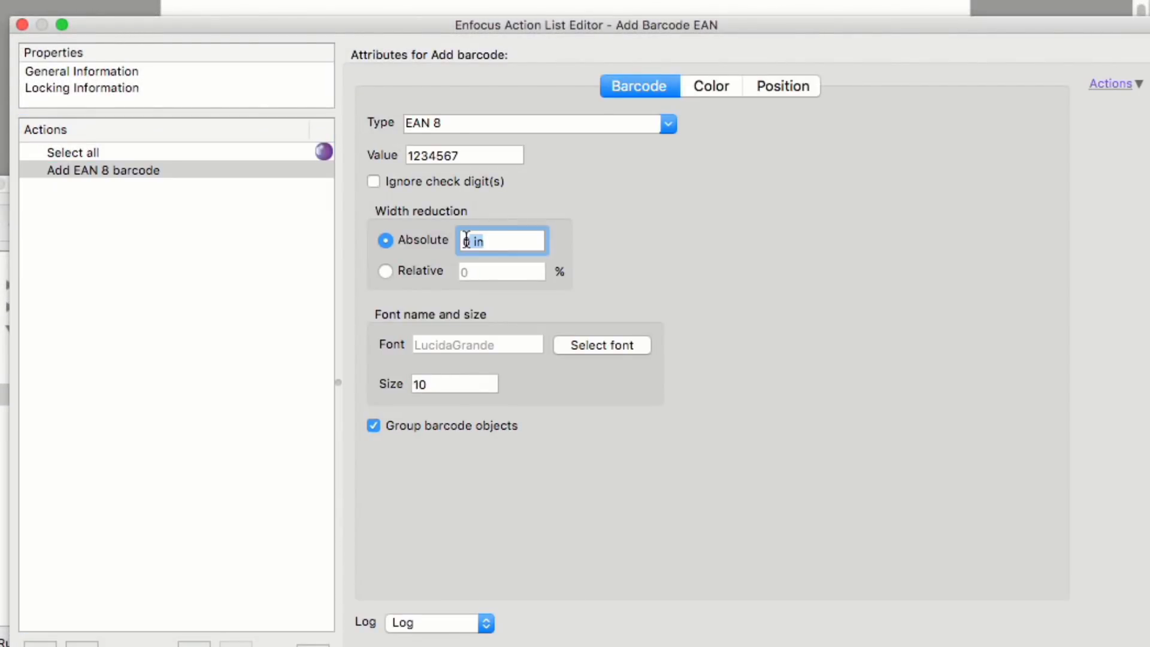
# Make width reduction a relative percentage and close the Action List Editor
pyautogui.click(384, 270)
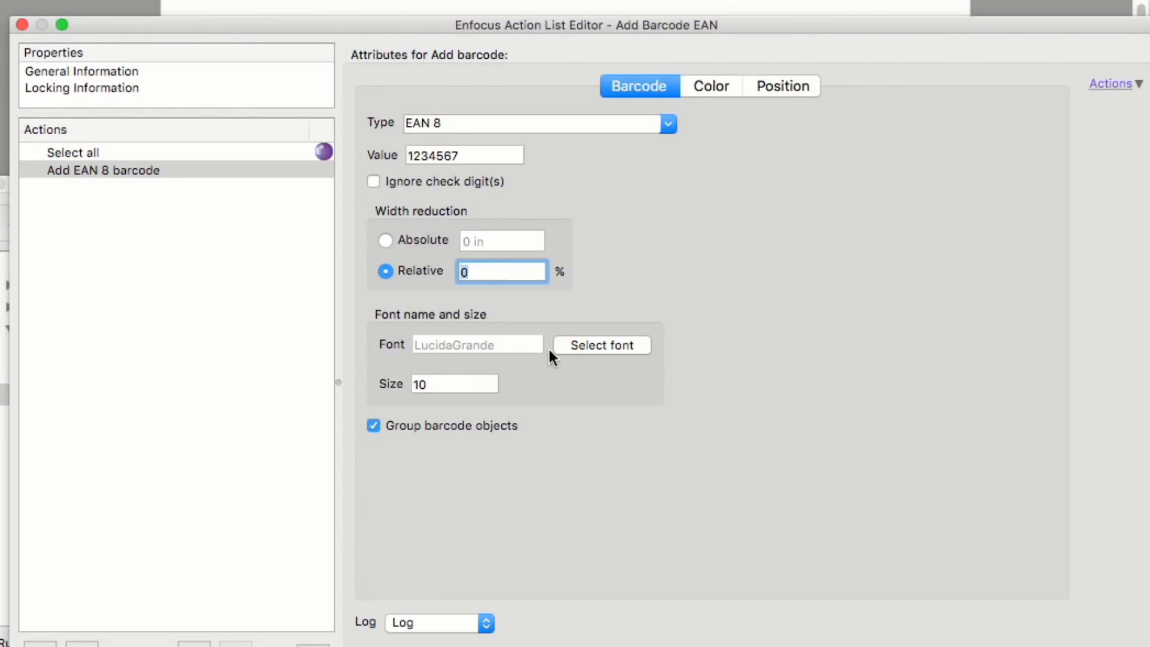
pyautogui.click(600, 345)
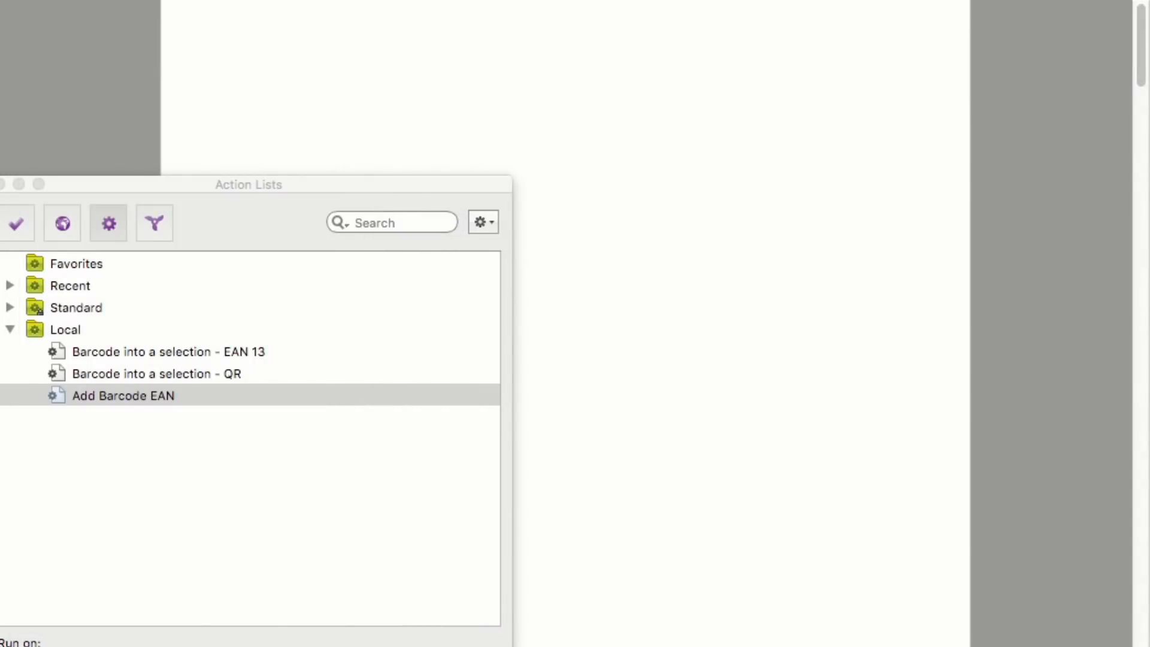
# Run Add Barcode EAN so an EAN 8 barcode appears, show its Bar Code layer, and reopen the list
pyautogui.doubleClick(123, 395)
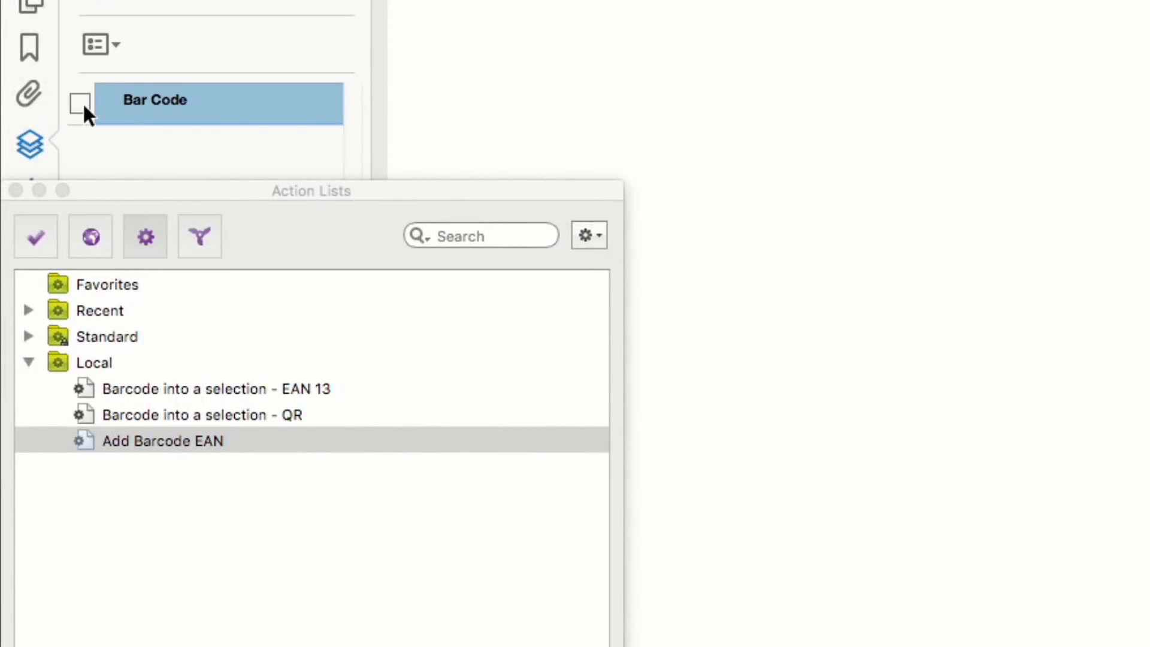
pyautogui.doubleClick(162, 439)
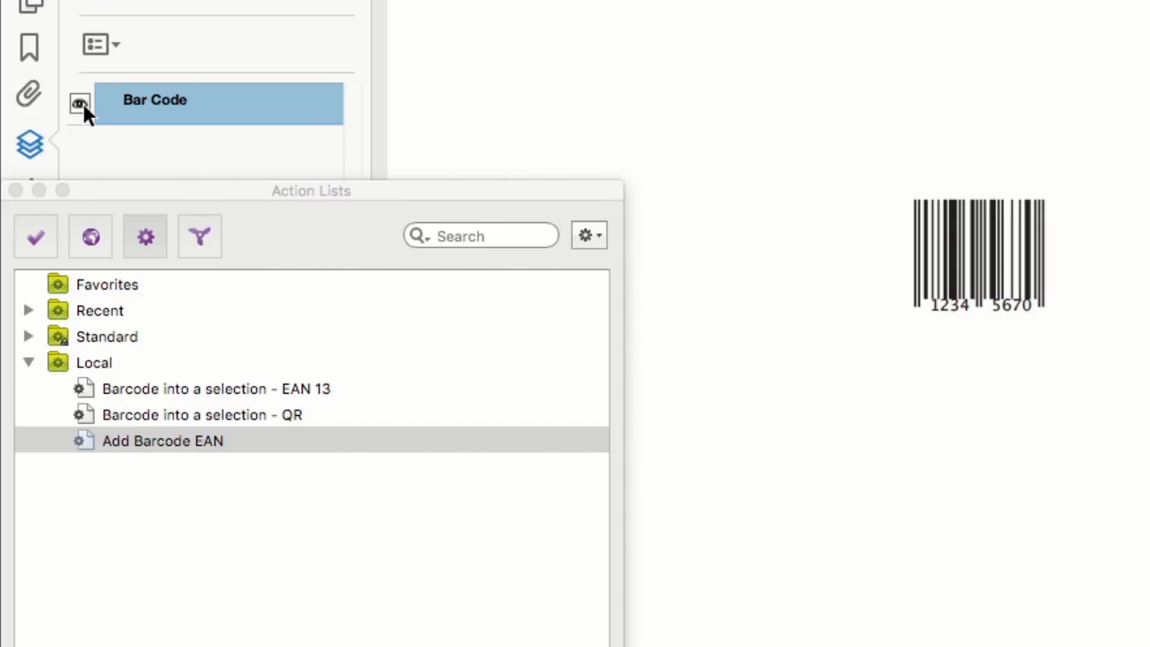
pyautogui.doubleClick(162, 440)
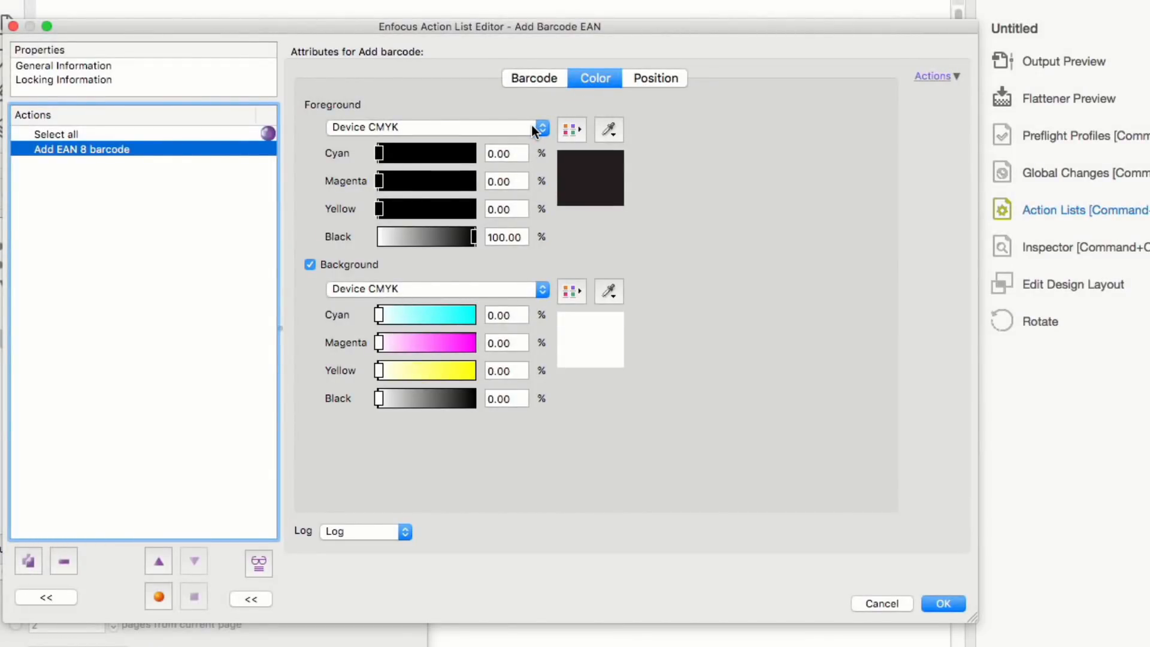
pyautogui.moveTo(534, 195)
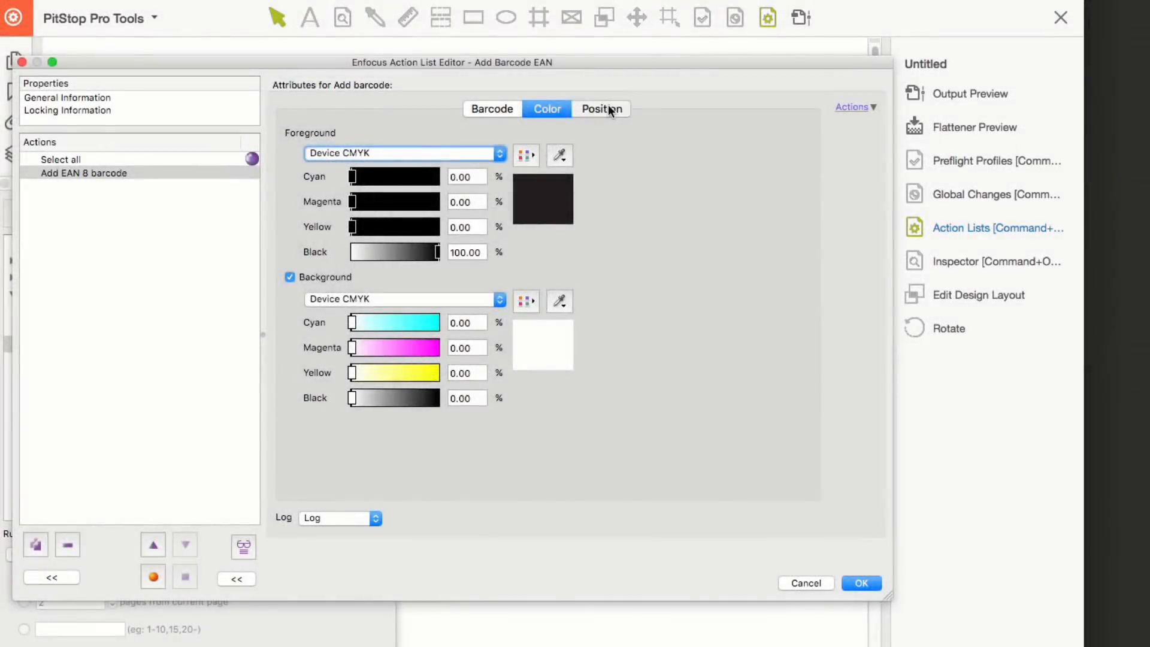
# Show the barcode's Position settings: absolute 4.5 in by 6 in, size 1.37795 by 1.02362 in
pyautogui.click(600, 109)
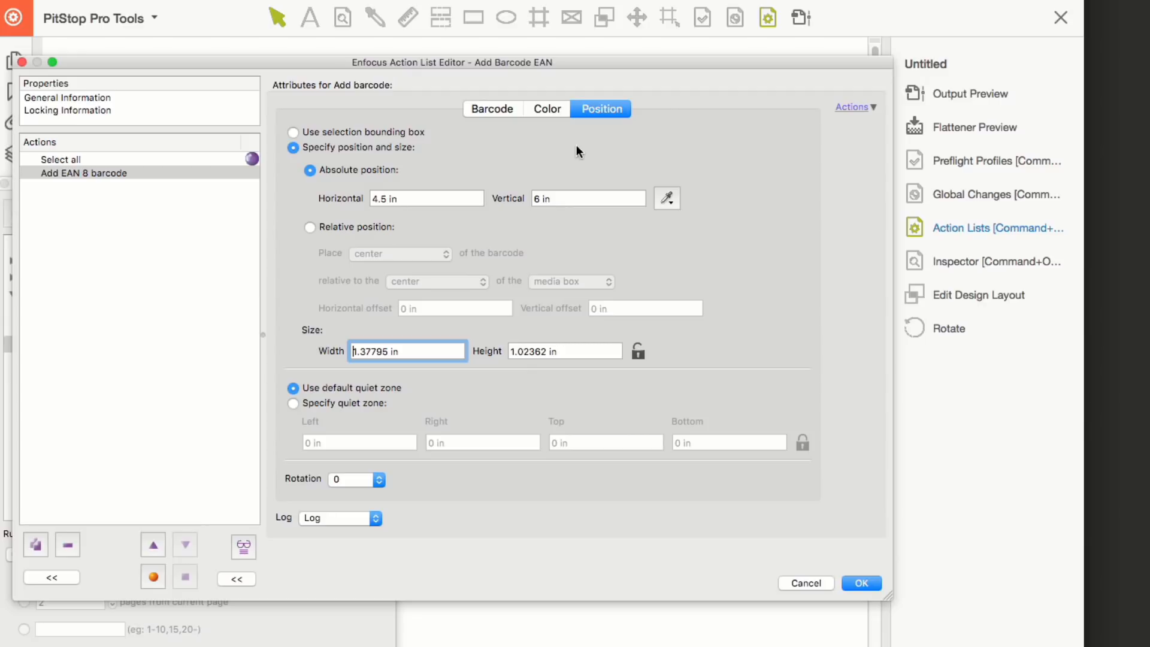
pyautogui.moveTo(398, 440)
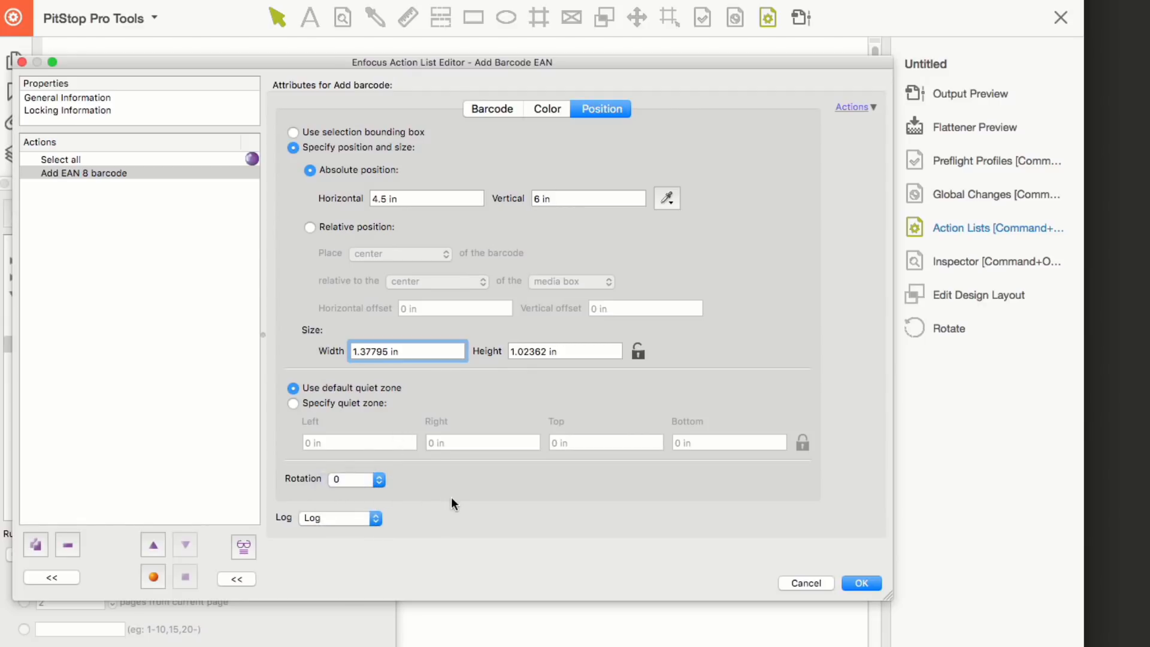
pyautogui.click(294, 403)
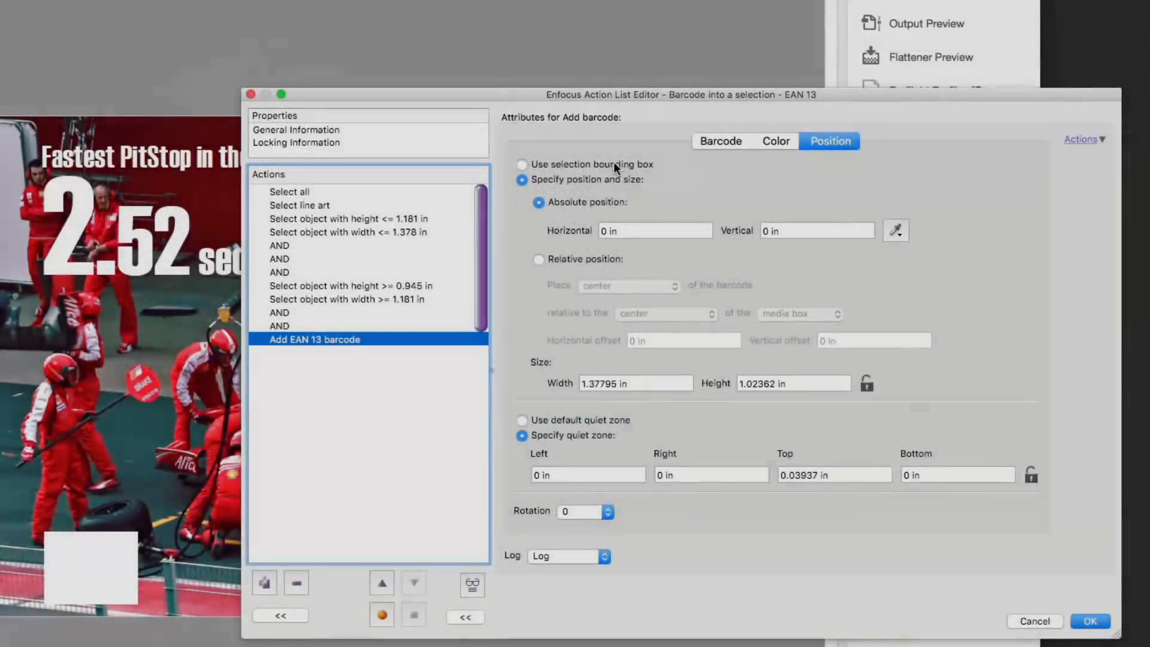
# Use the selection bounding box for placement and review the AND, minimum width and EAN 13 actions
pyautogui.click(522, 164)
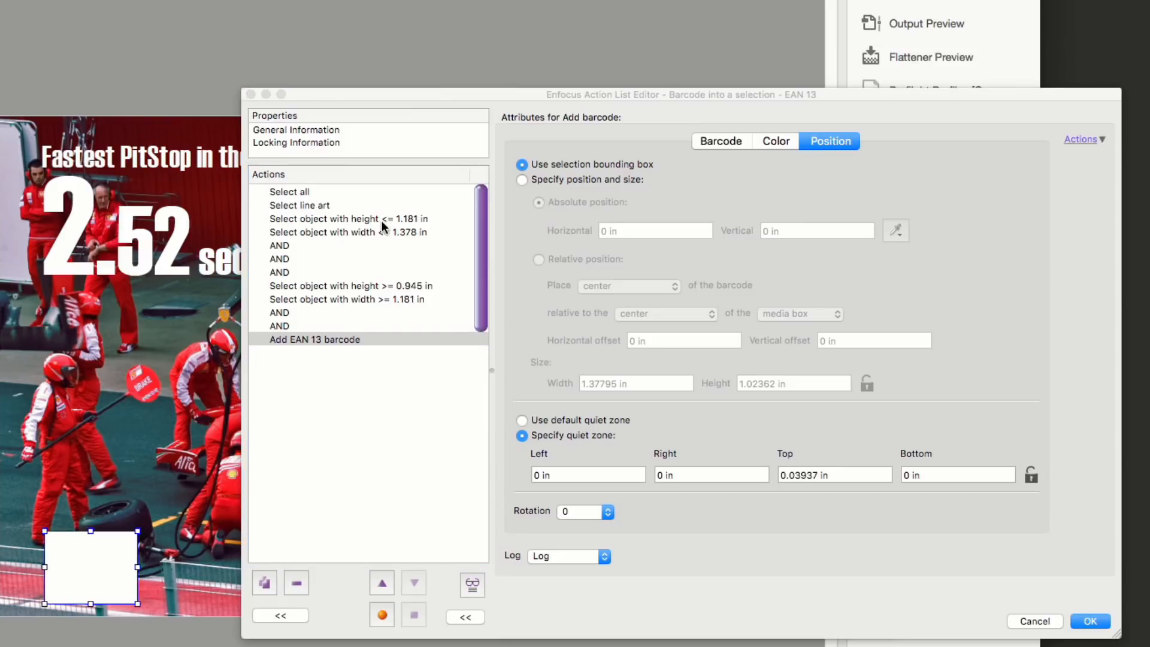
pyautogui.click(279, 244)
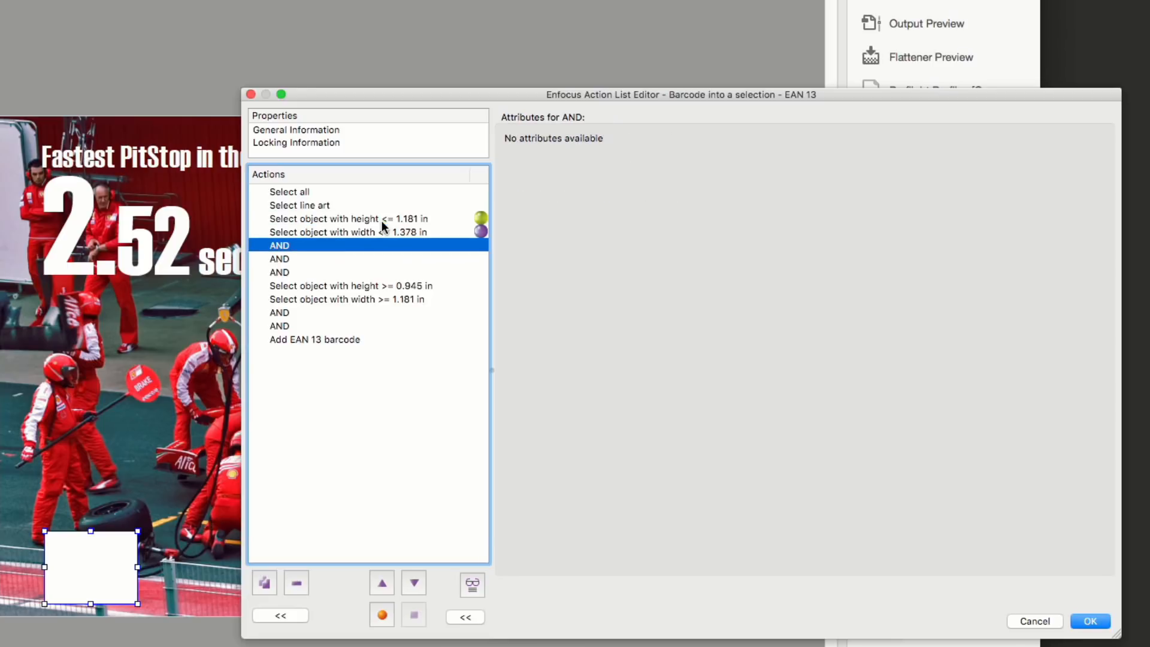
pyautogui.click(346, 298)
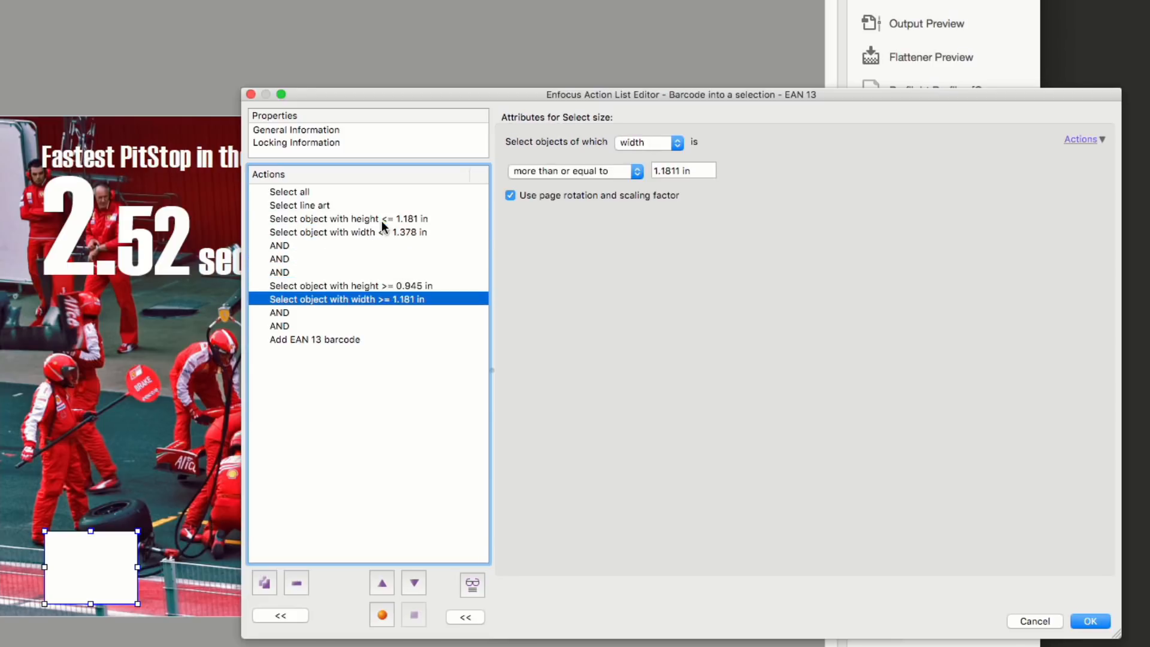
pyautogui.click(314, 339)
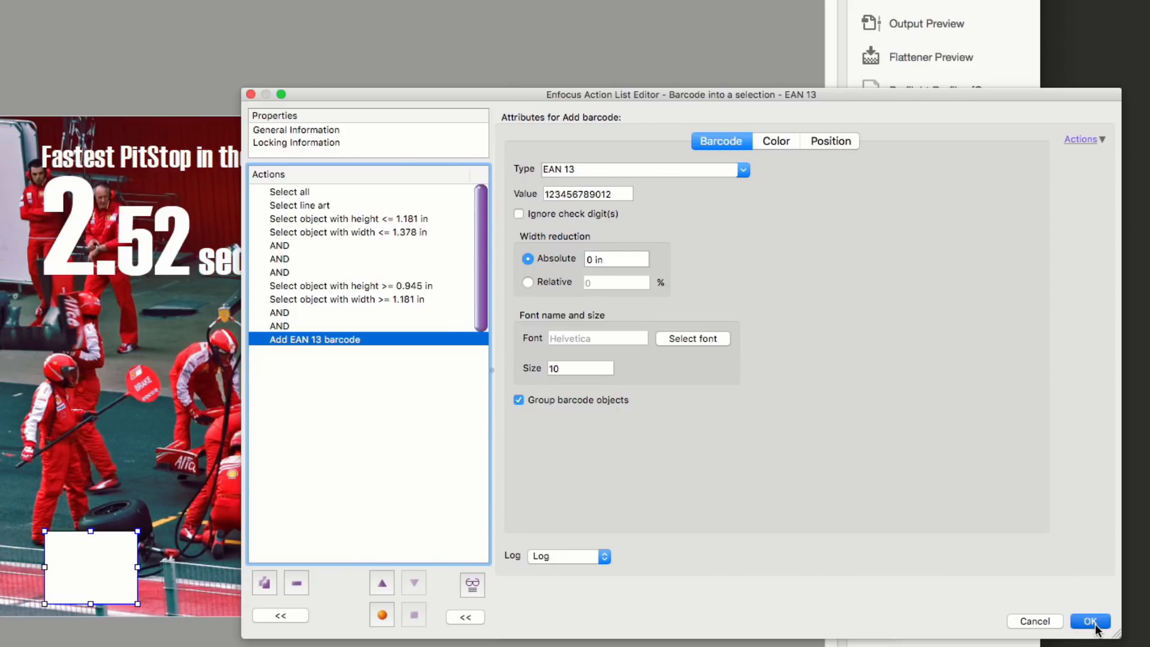
# Run the EAN 13 into-selection list, close the results report, and find 'bar' action lists
pyautogui.click(1088, 622)
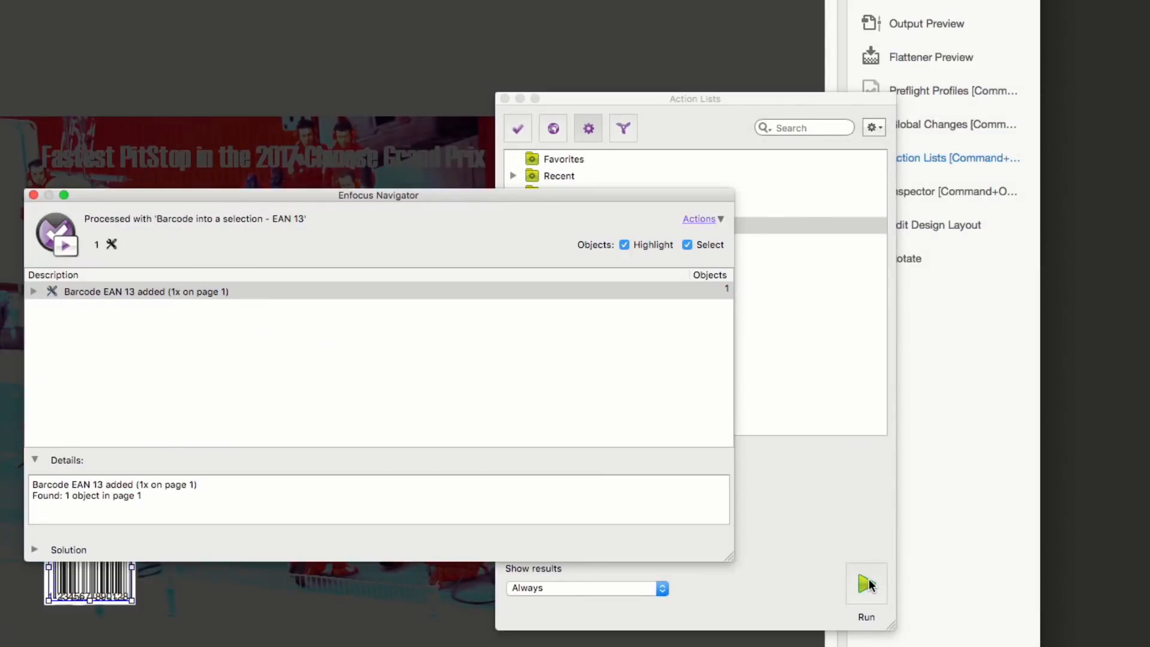
pyautogui.click(33, 195)
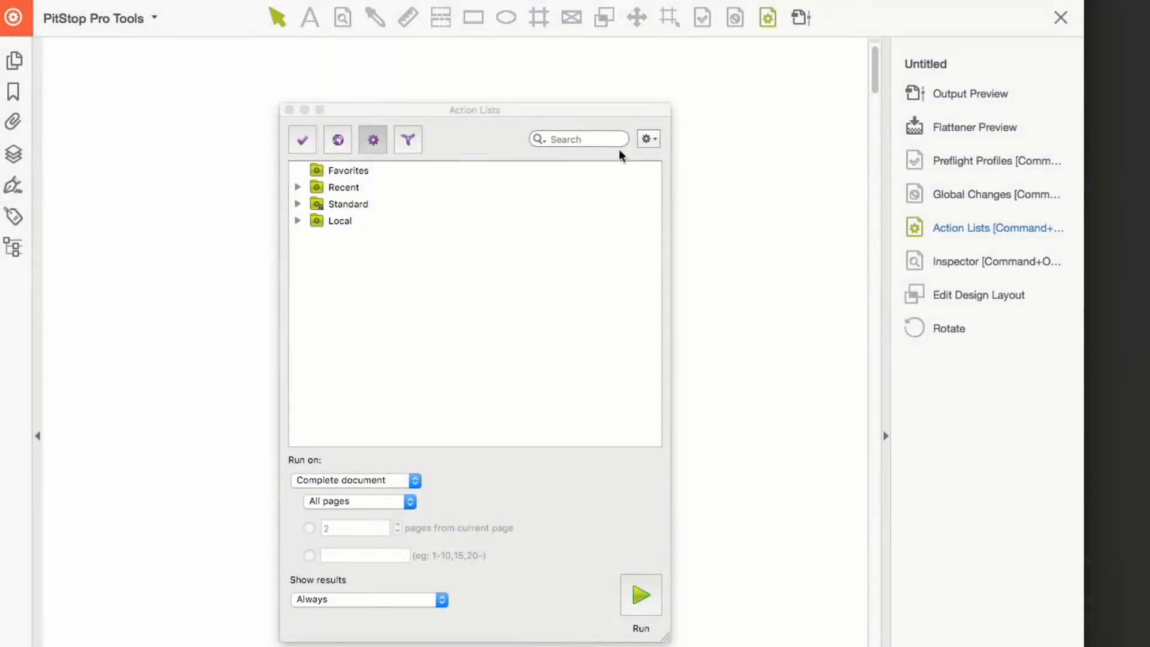
pyautogui.write('bar')
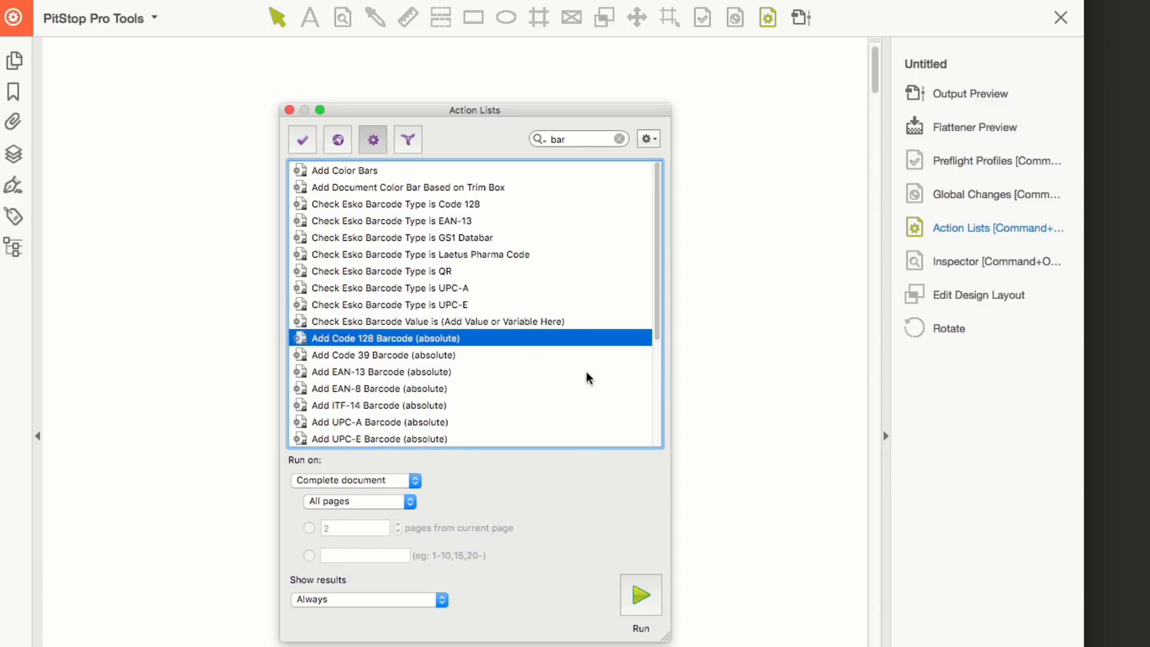
pyautogui.click(378, 422)
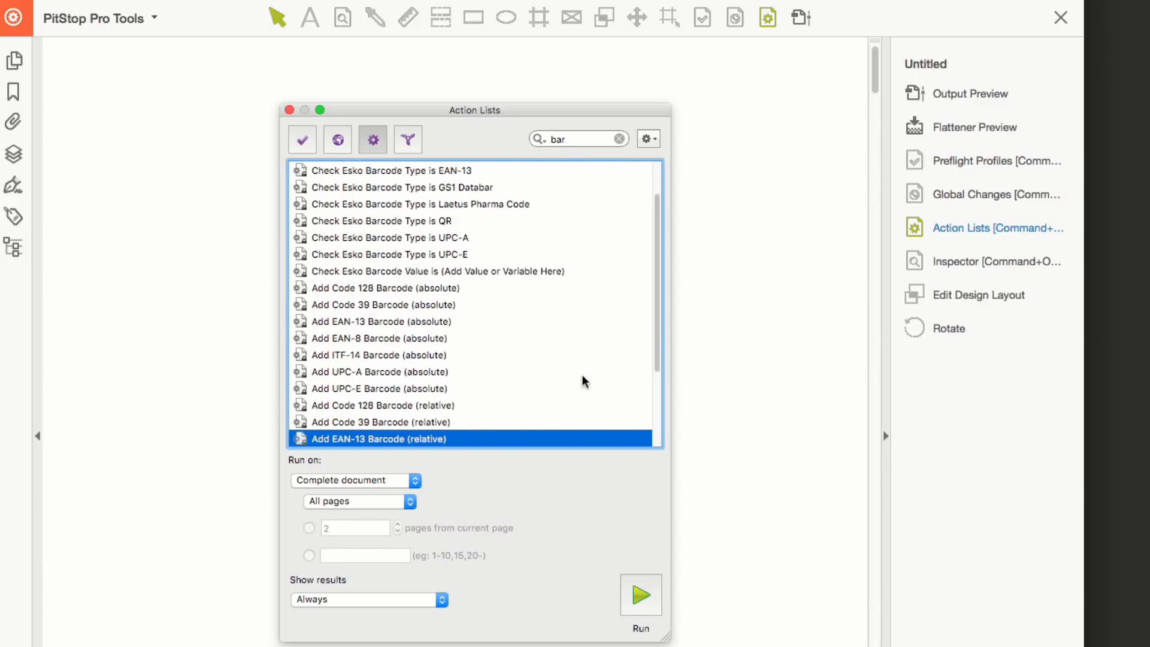
# Inspect Add EAN-13 Barcode (absolute) and its barcode-value variable, cancelling without changes
pyautogui.doubleClick(380, 321)
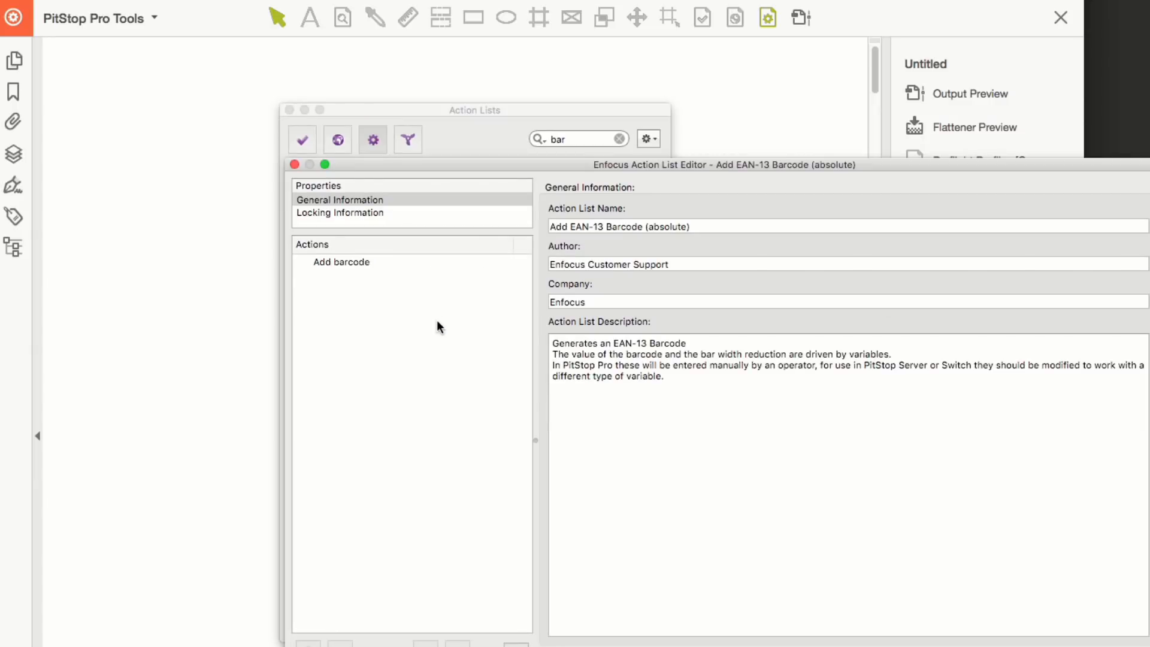
pyautogui.click(342, 263)
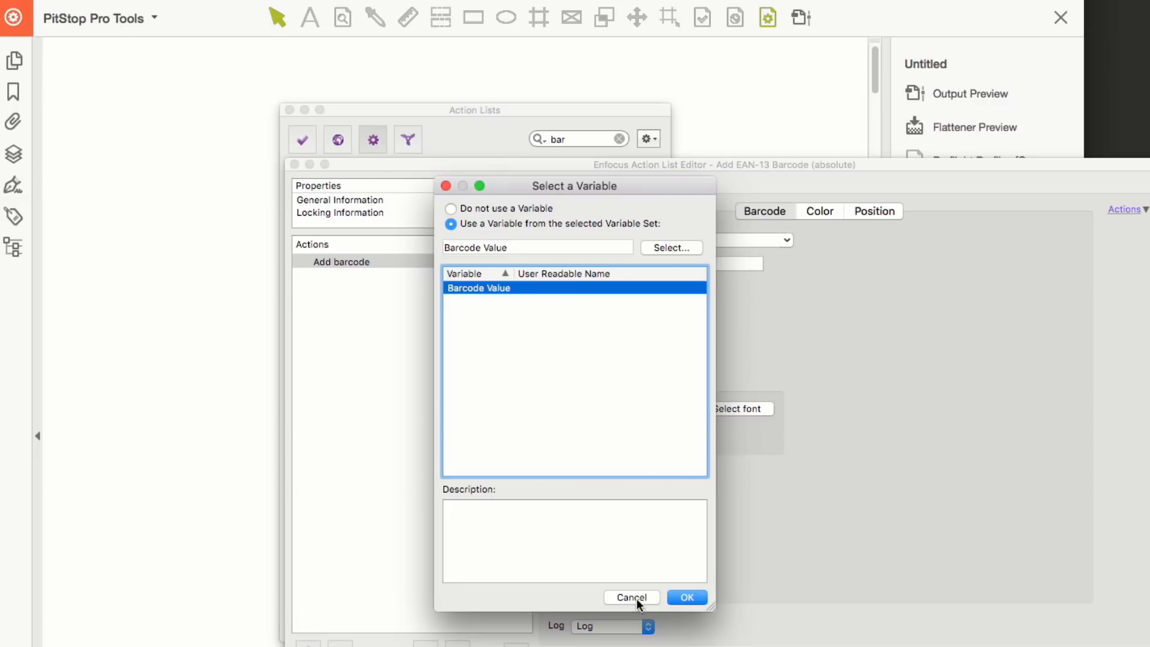
pyautogui.click(631, 596)
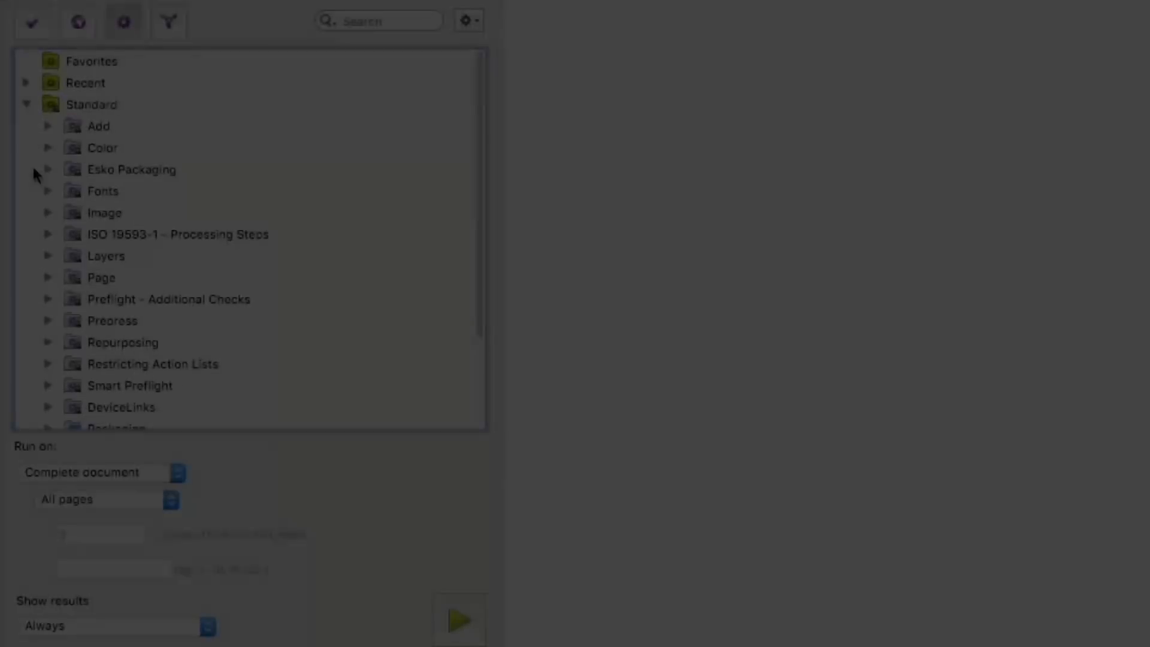
# Expand the Standard Barcode category and view the Add EAN-13 Barcode (absolute) action's attributes
pyautogui.click(48, 331)
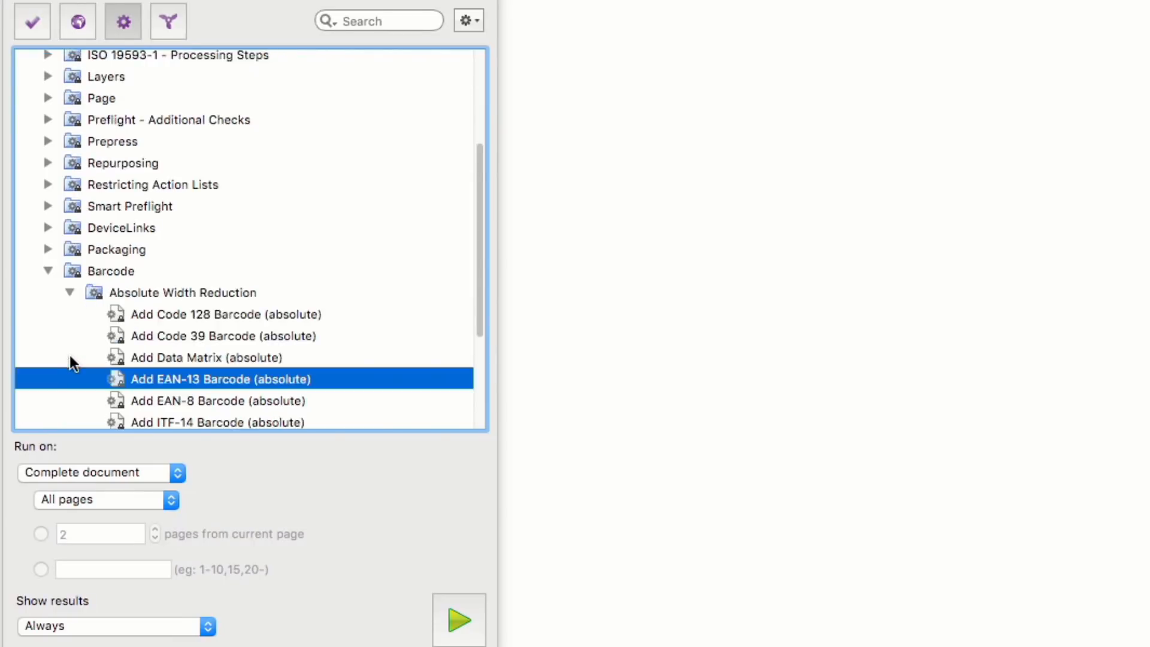
pyautogui.doubleClick(218, 379)
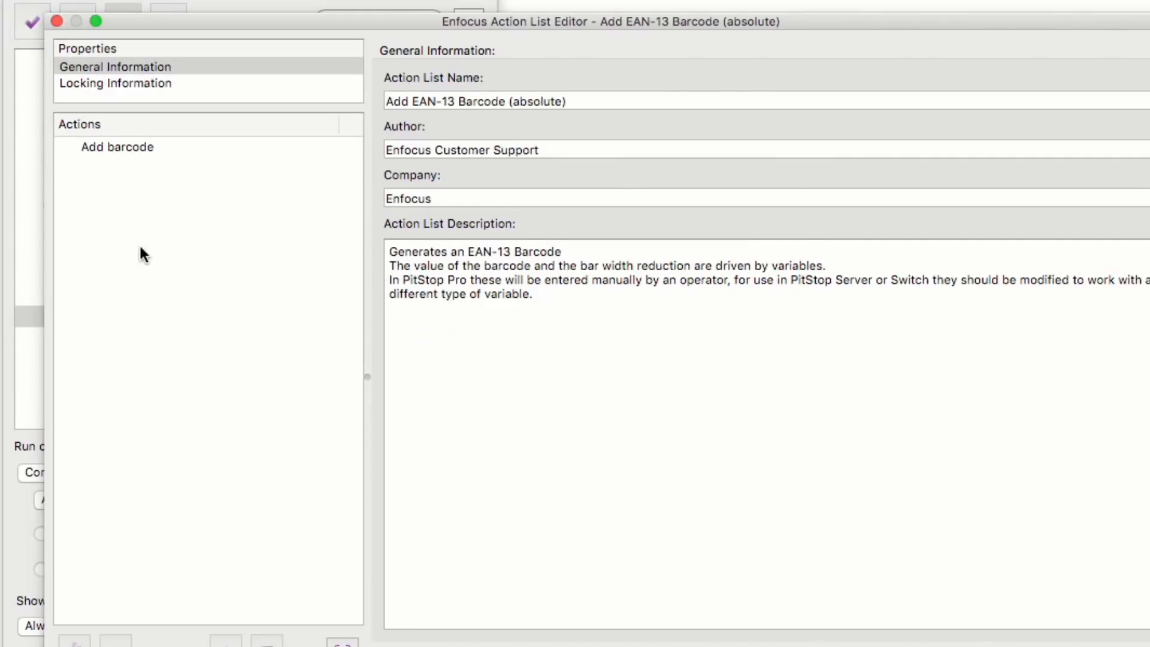
pyautogui.click(116, 146)
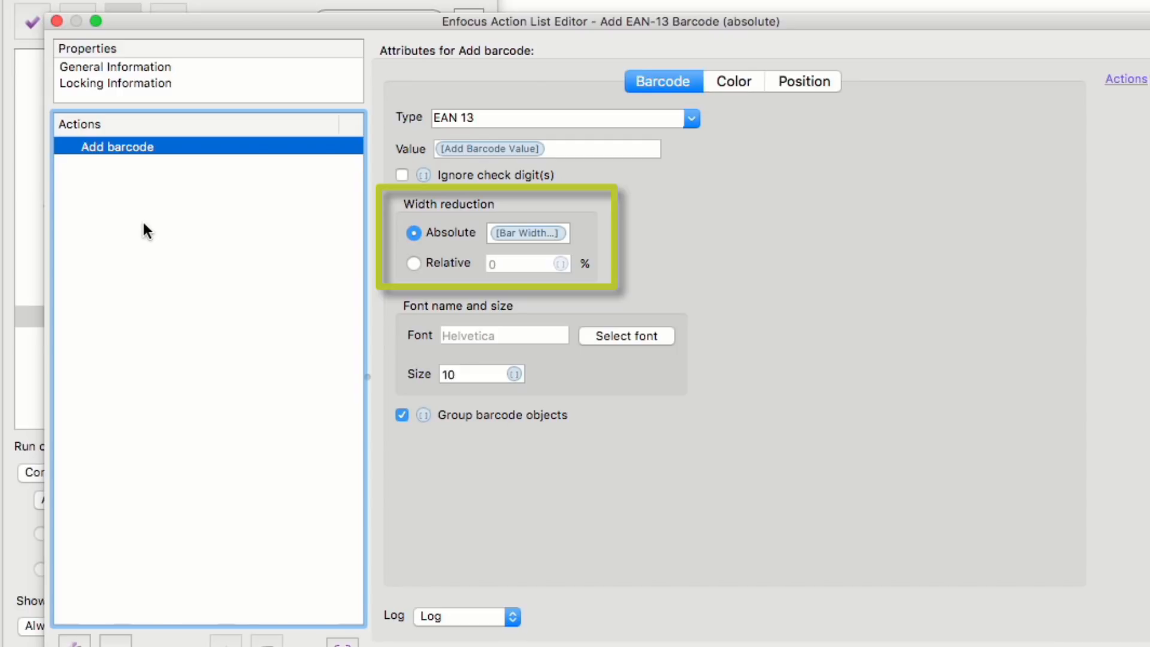
pyautogui.moveTo(828, 590)
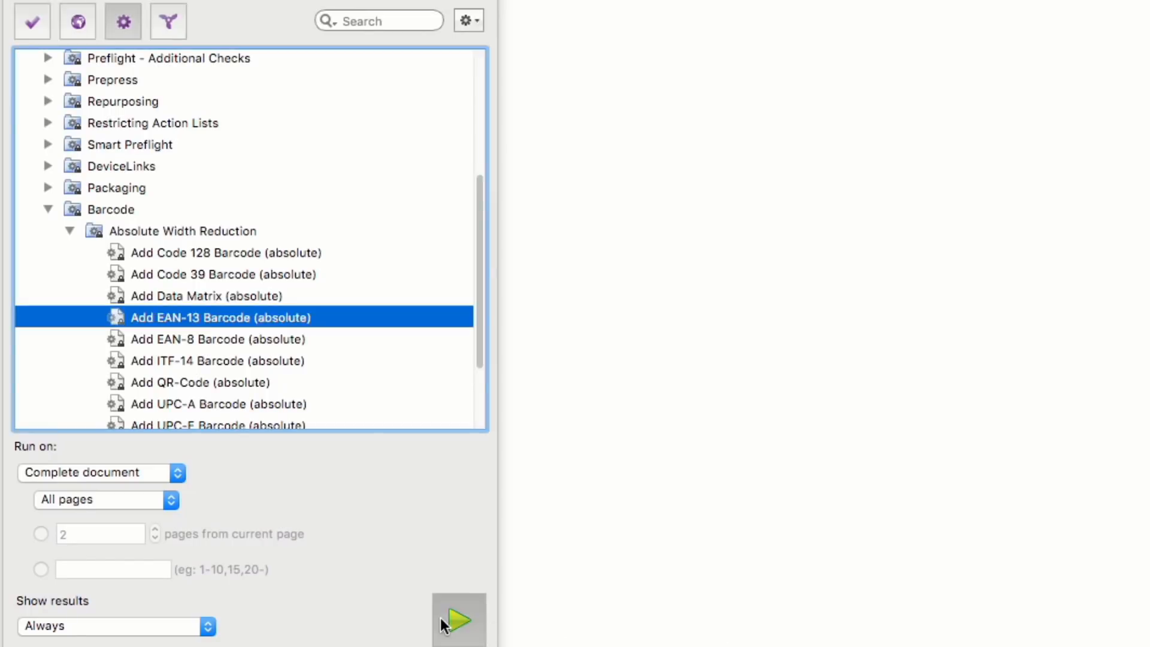
pyautogui.click(458, 619)
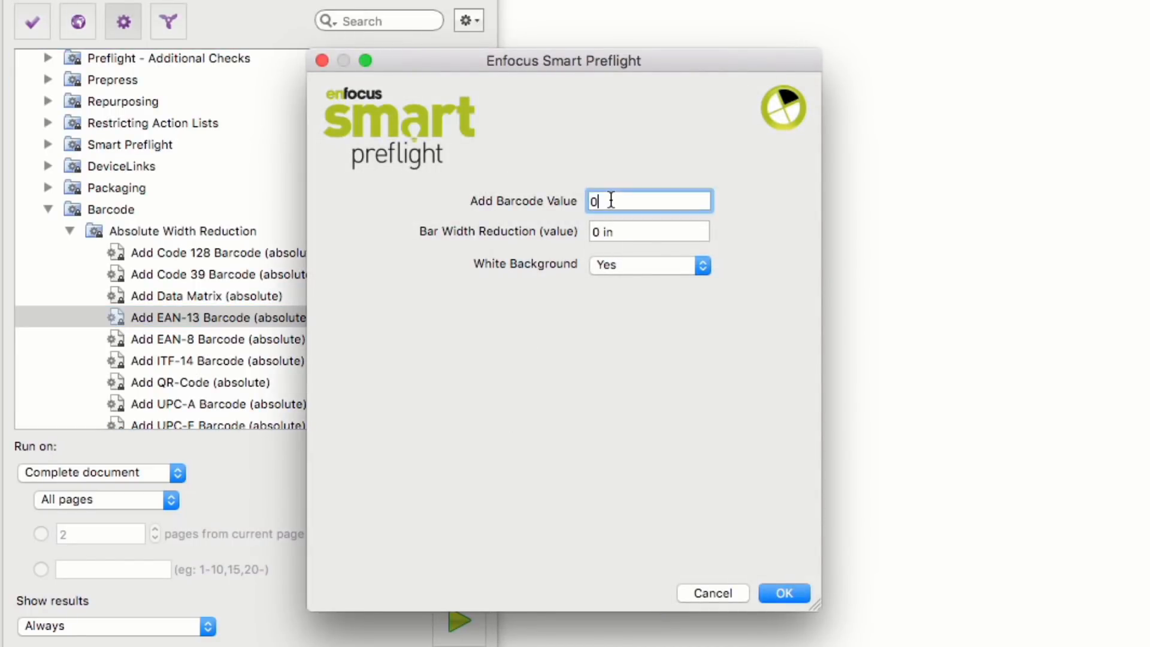
pyautogui.write('12')
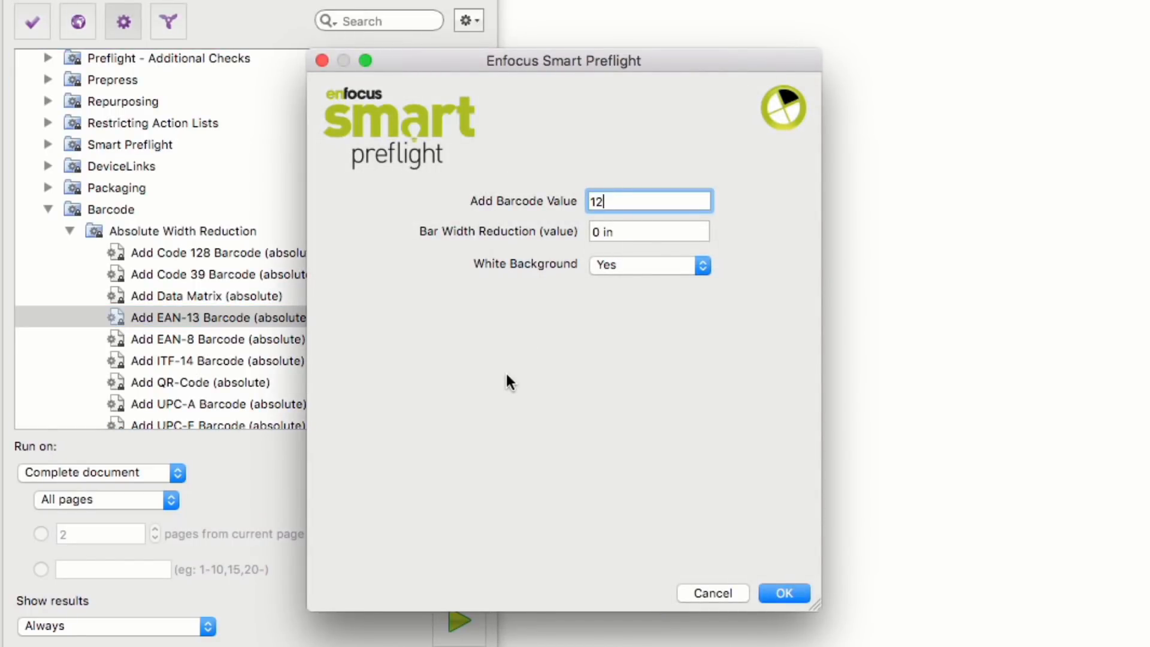
pyautogui.write('3456789123')
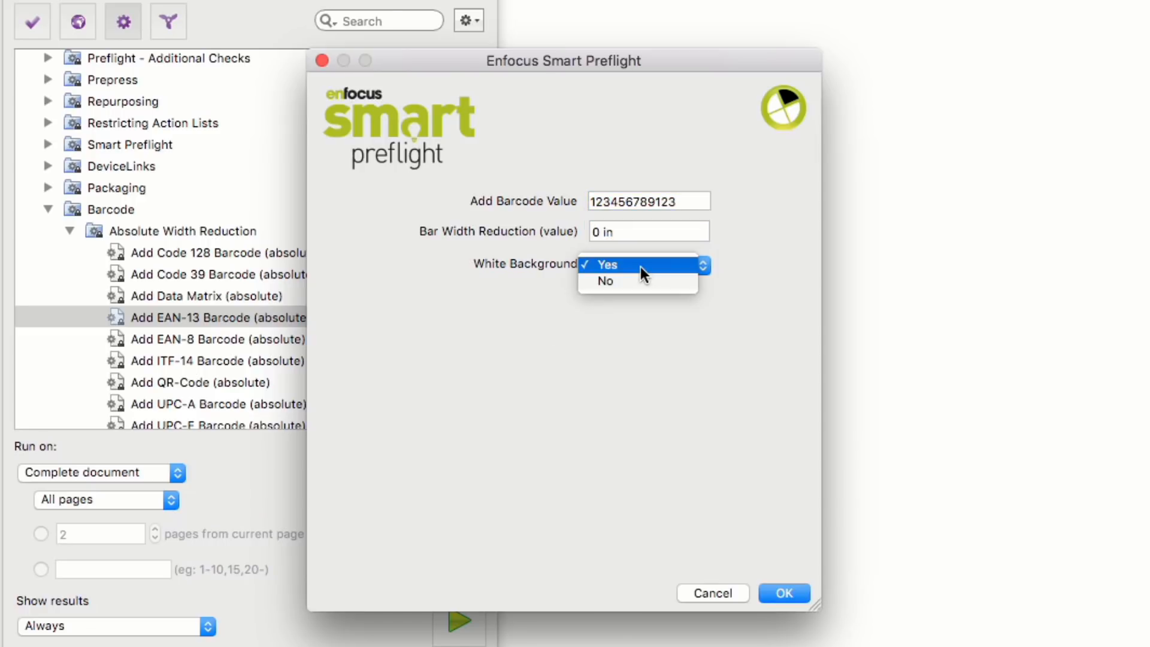
pyautogui.click(606, 263)
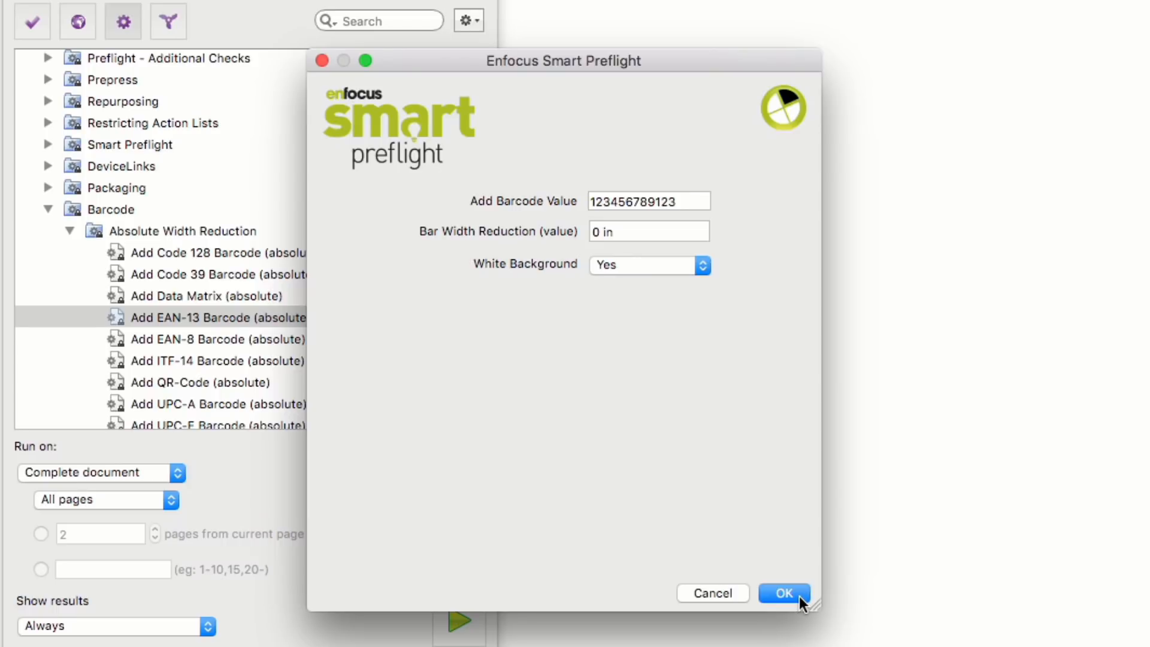
pyautogui.moveTo(799, 600)
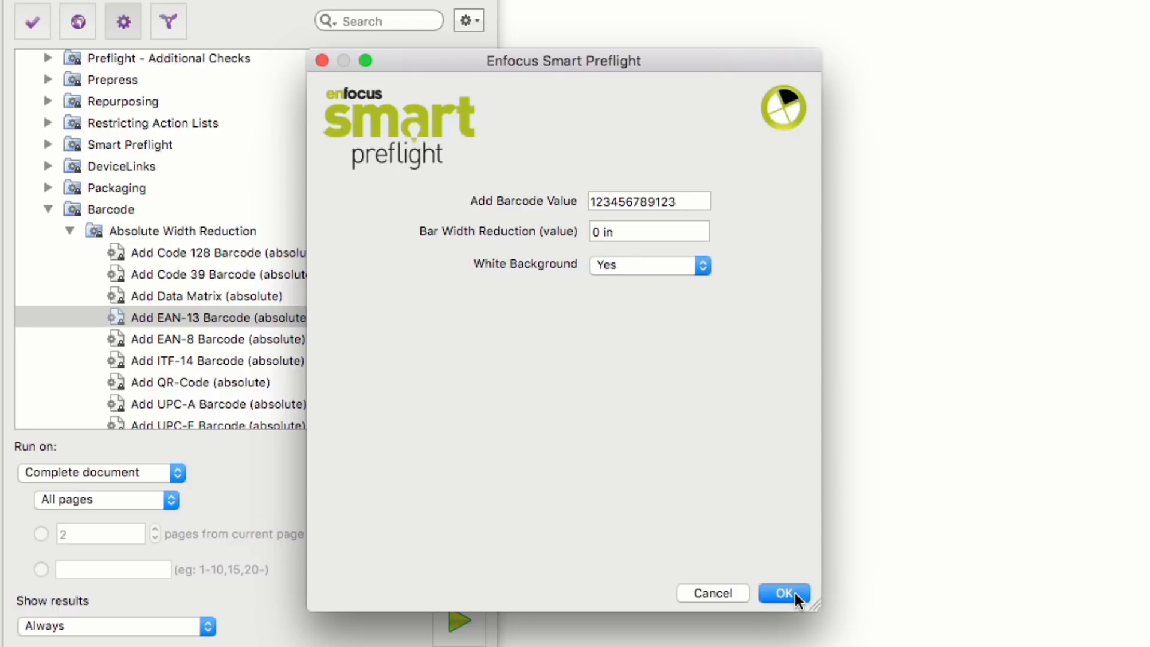
pyautogui.click(783, 592)
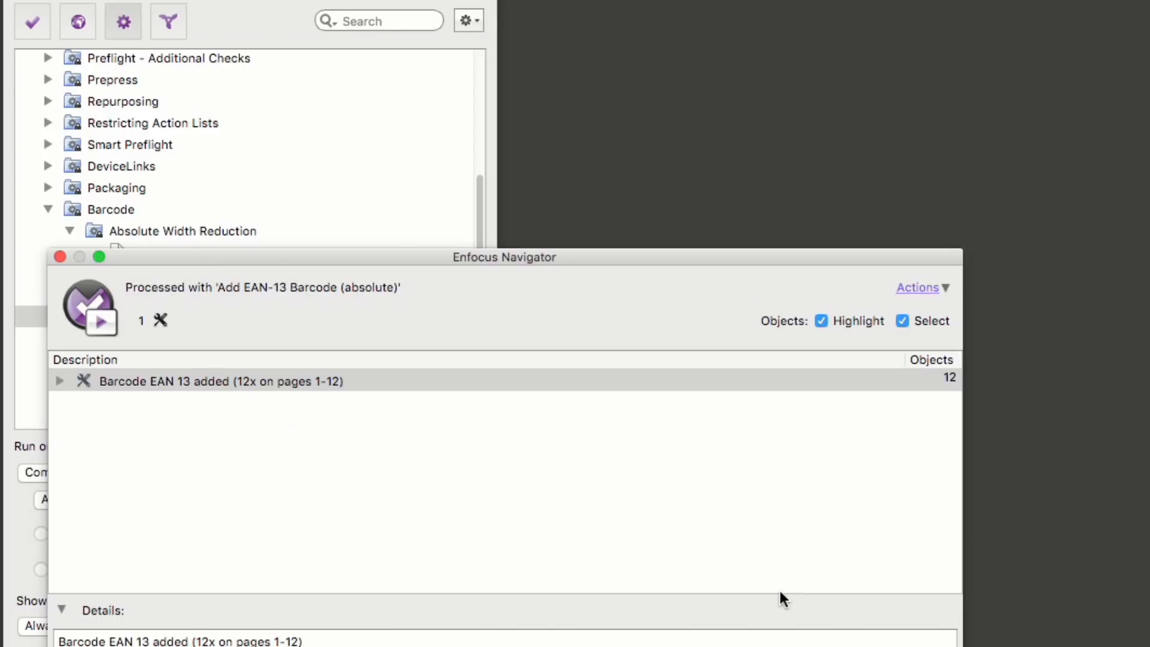
pyautogui.moveTo(154, 384)
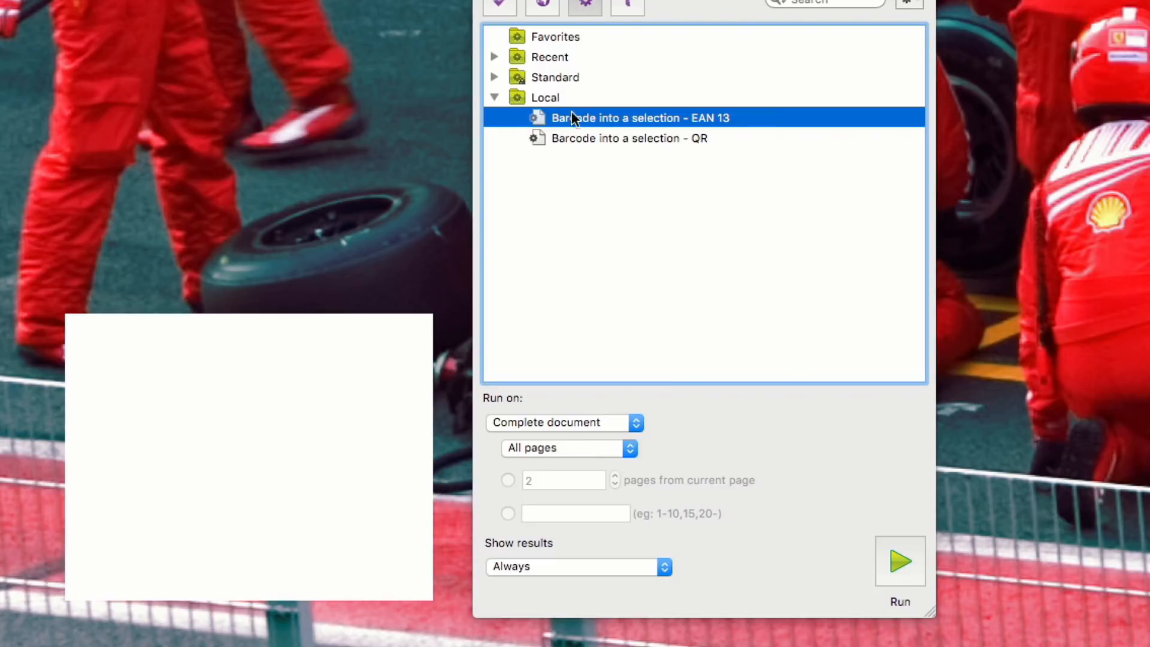
pyautogui.click(899, 560)
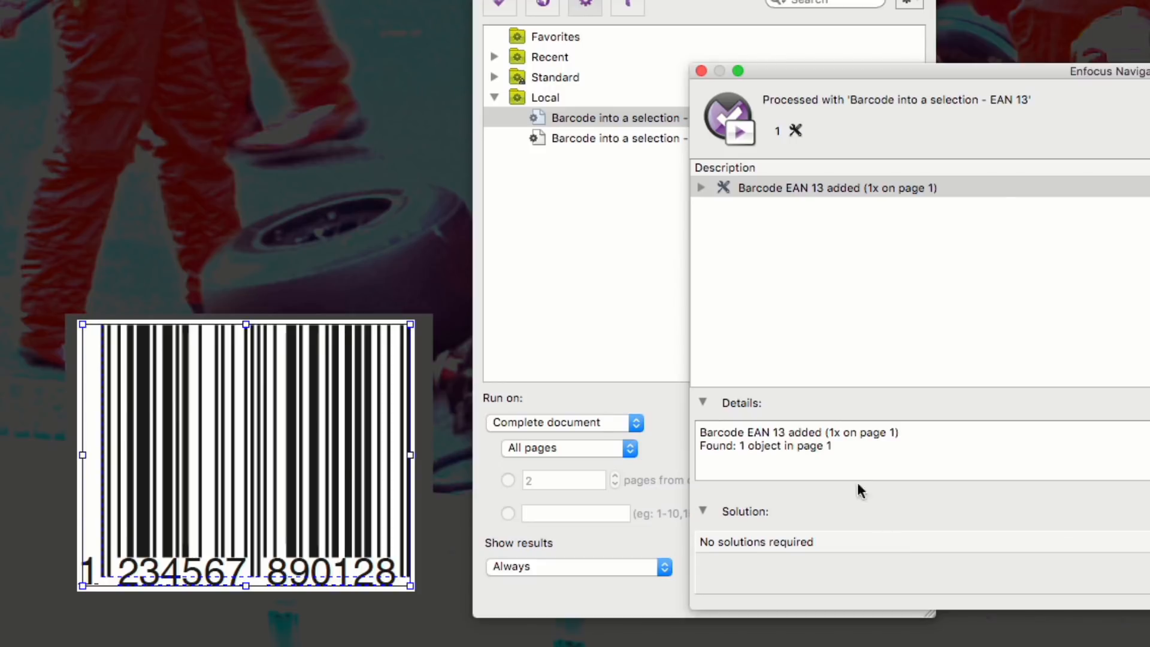
pyautogui.moveTo(701, 70)
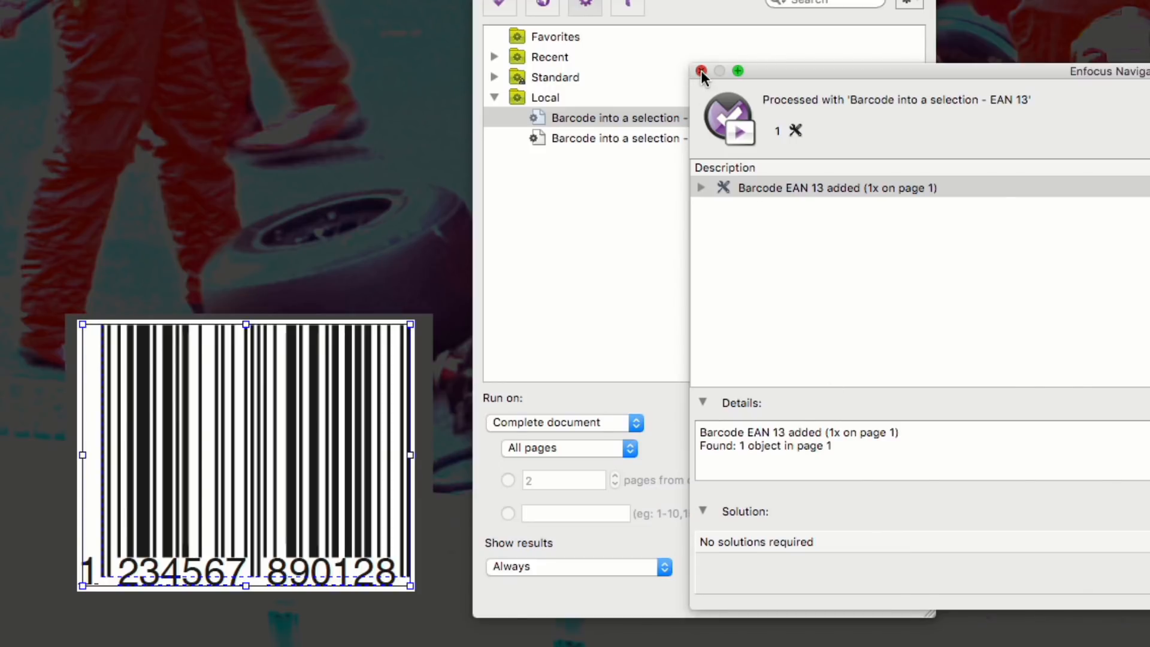
pyautogui.click(702, 70)
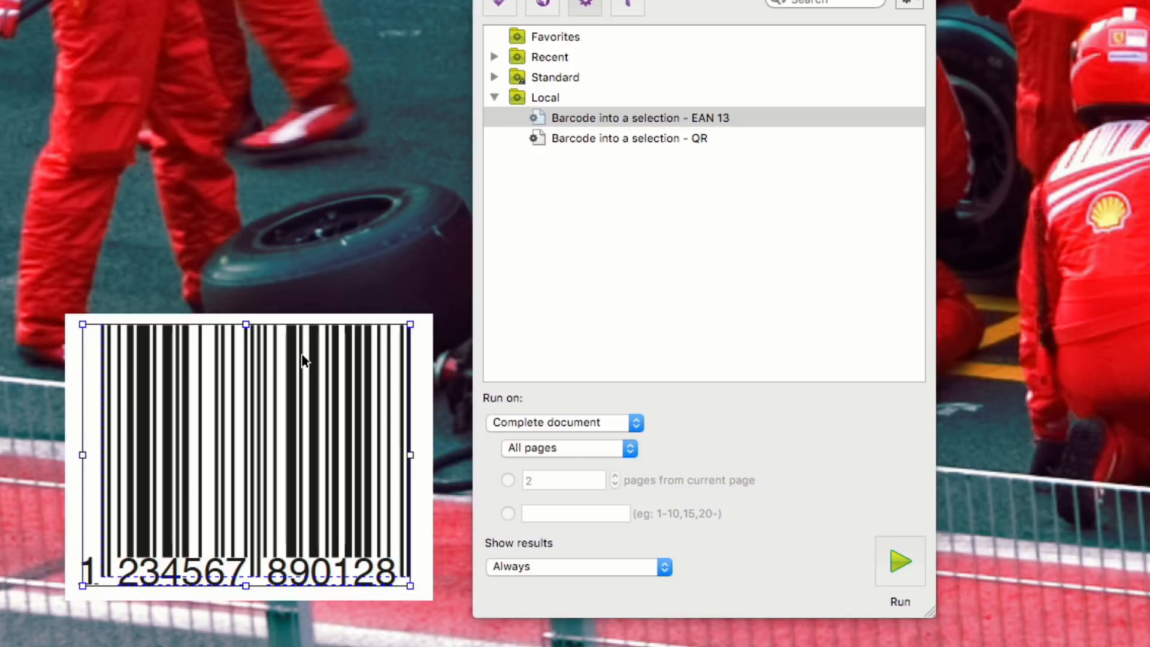
pyautogui.rightClick(304, 359)
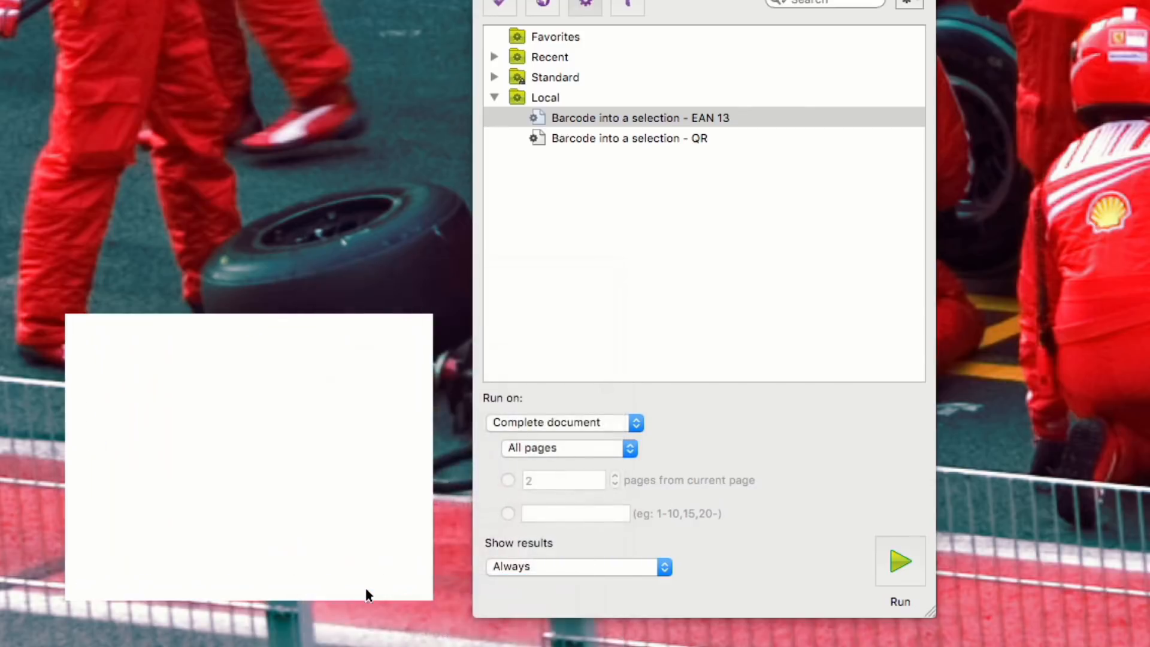
# Run Barcode into a selection - QR to place a QR code inside the white placeholder rectangle
pyautogui.click(629, 137)
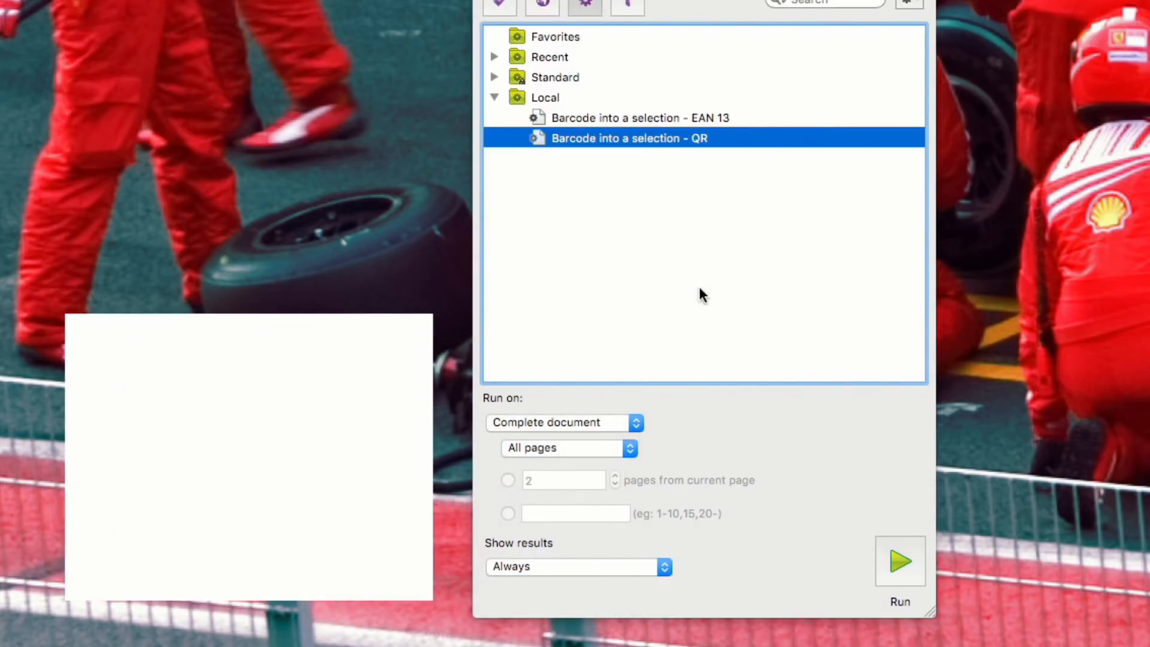
pyautogui.click(900, 561)
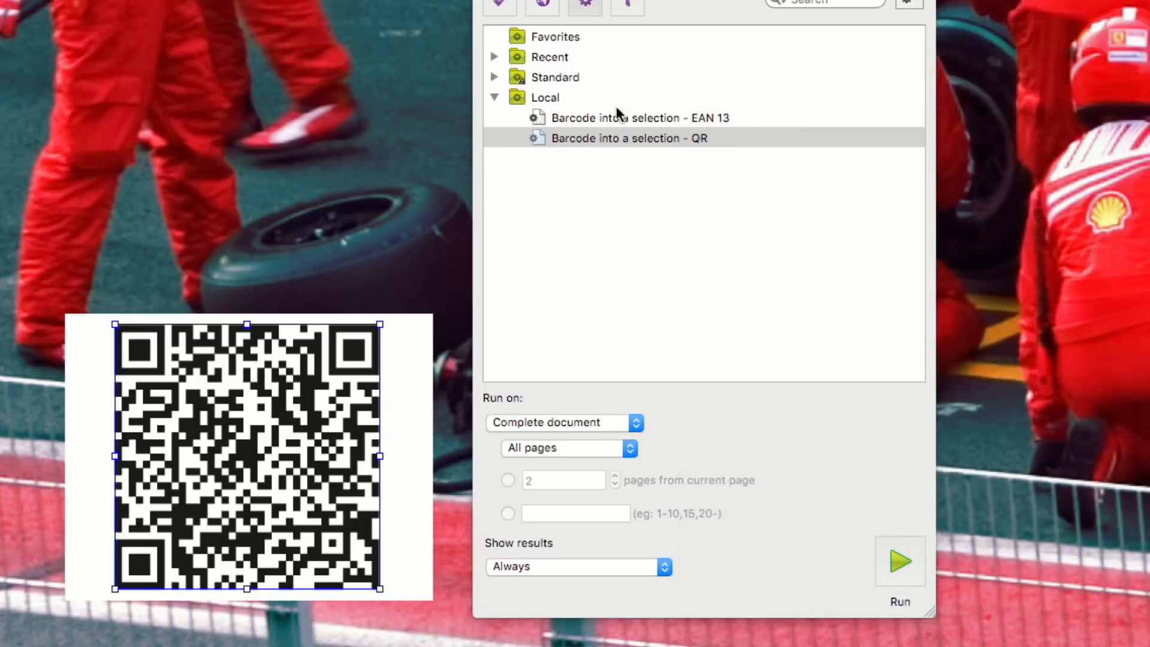
pyautogui.moveTo(403, 144)
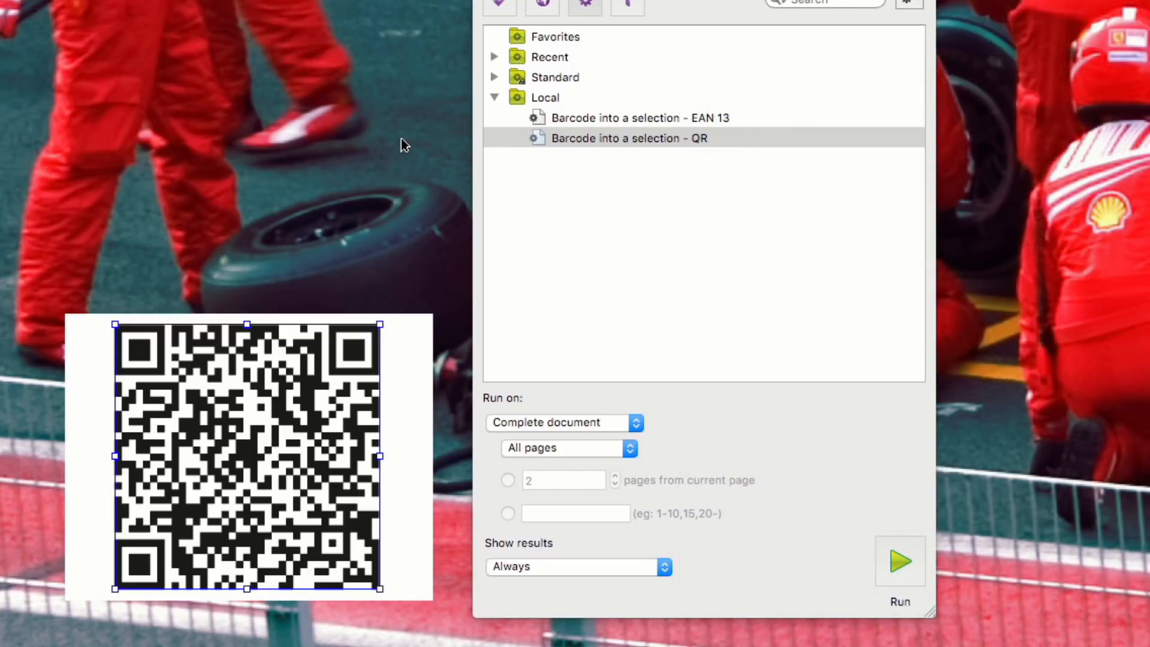